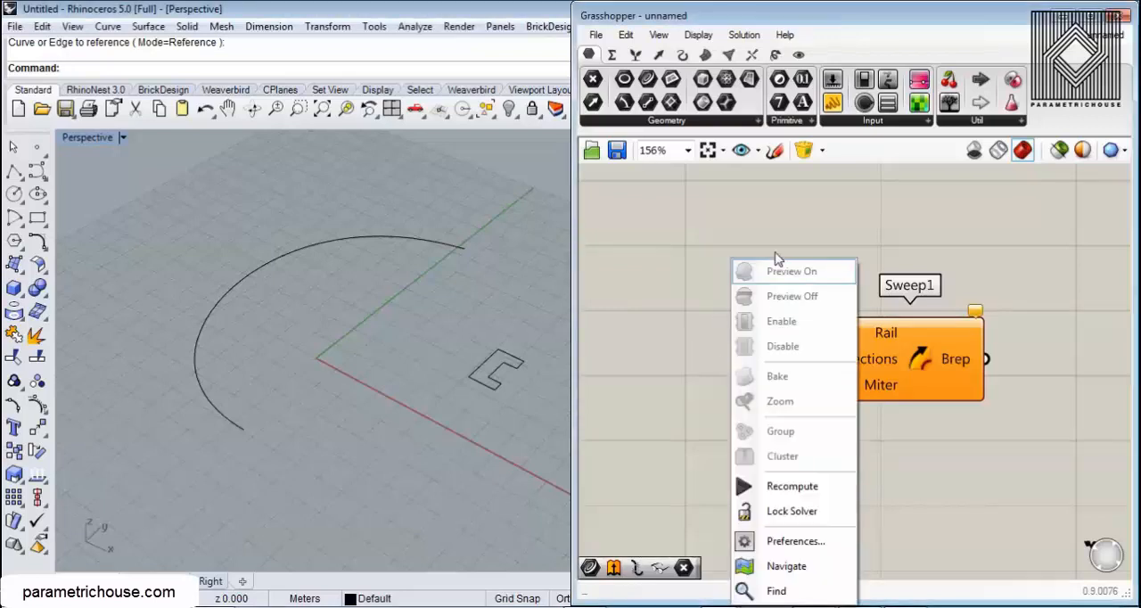
# Step: Search 'swe' to recentre on Sweep1 and wire a Rail curve parameter into its Rail input
pyautogui.click(779, 401)
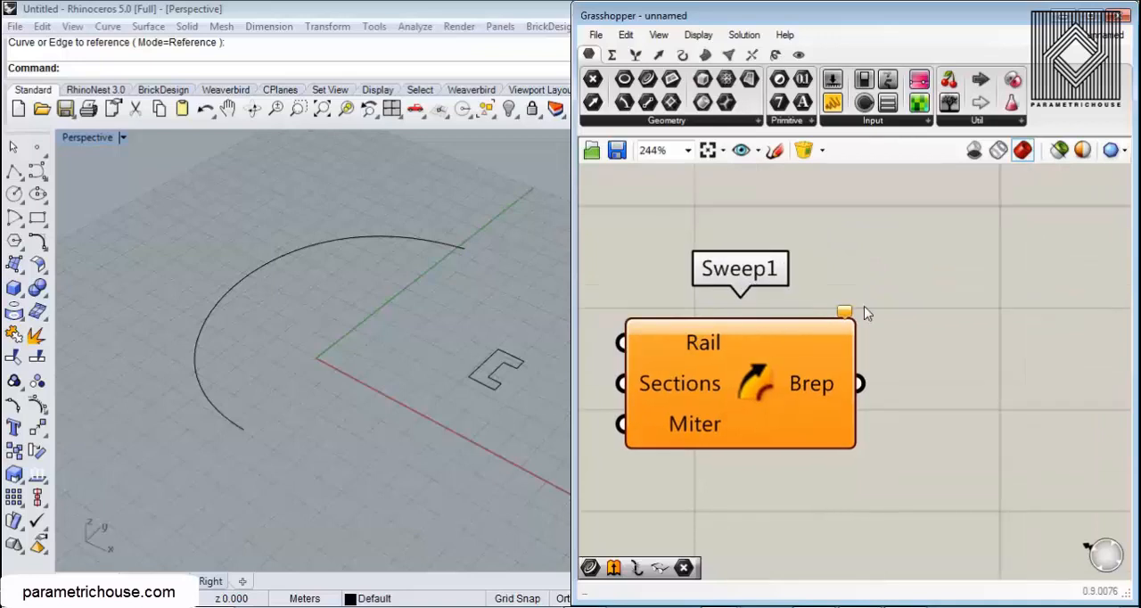
pyautogui.click(705, 55)
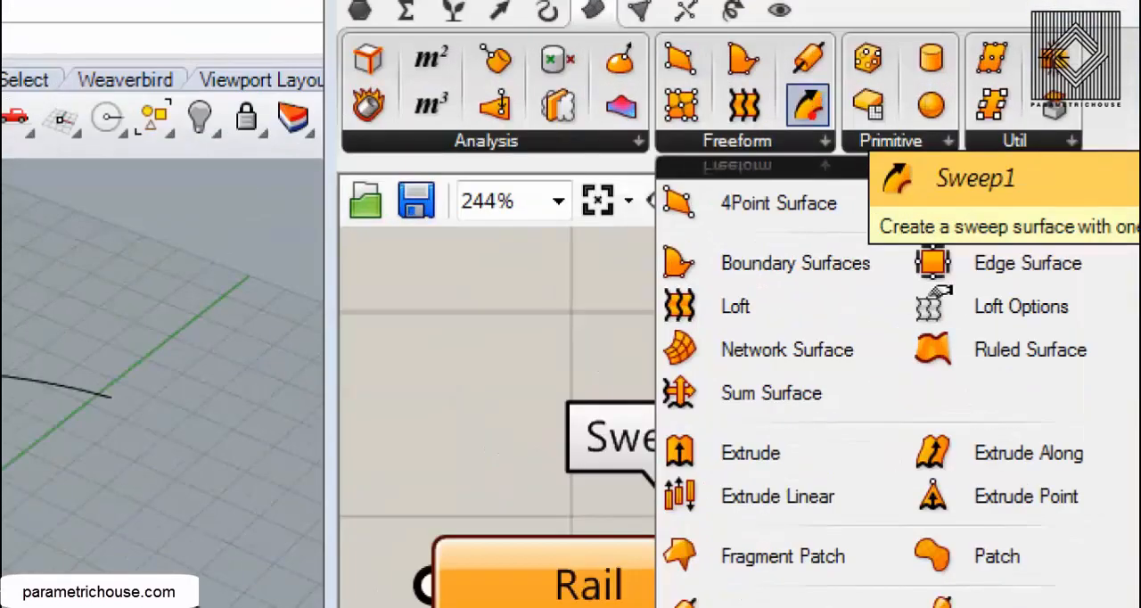
pyautogui.click(972, 177)
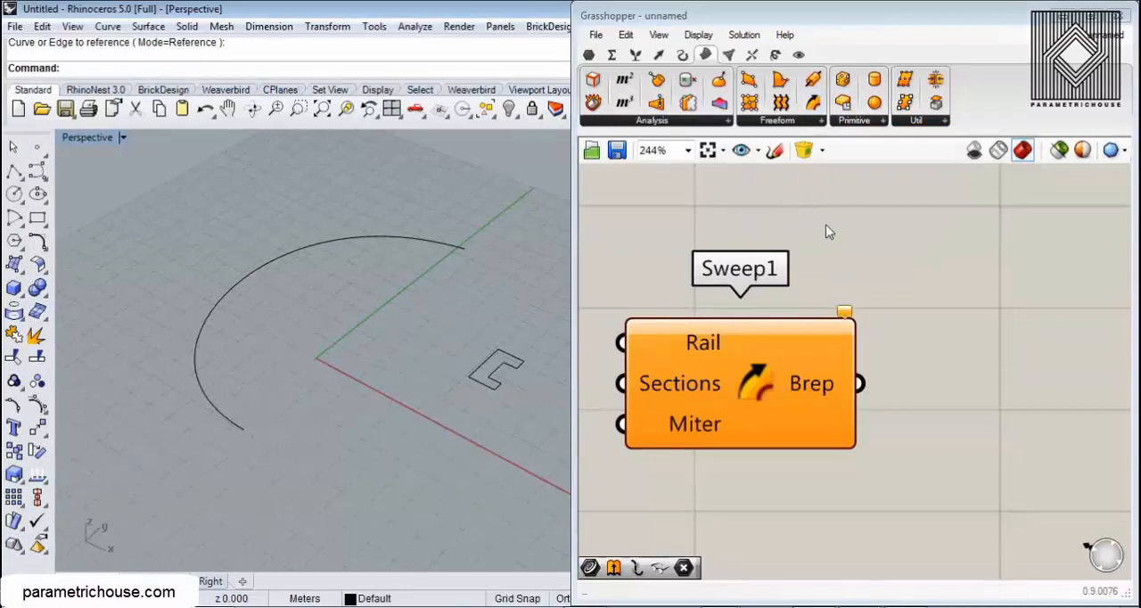
pyautogui.moveTo(740, 384); pyautogui.dragTo(853, 356)
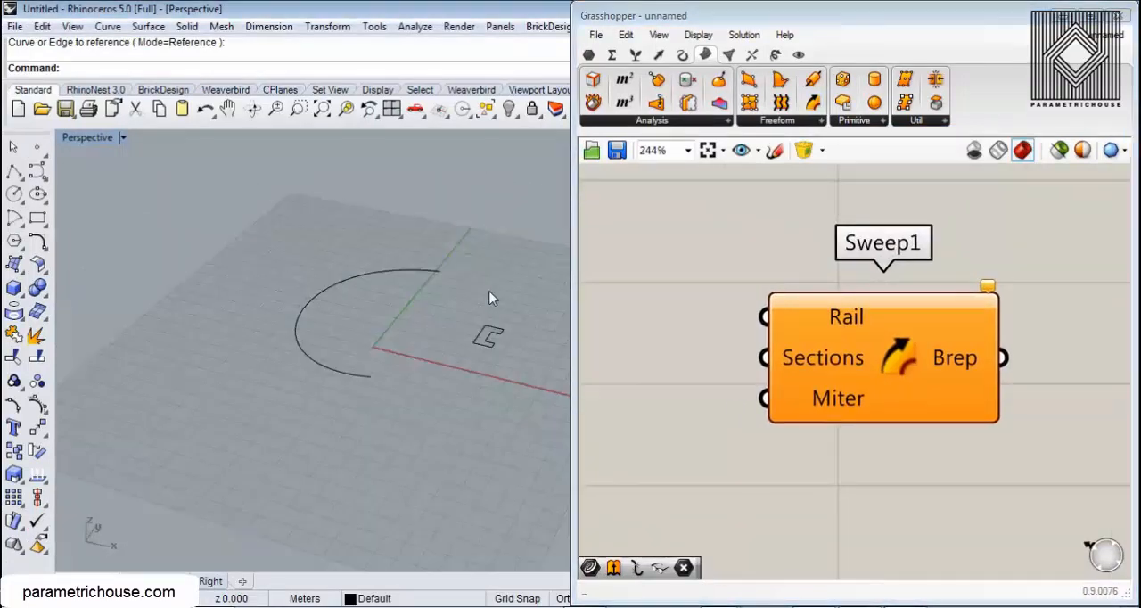
pyautogui.moveTo(481, 301)
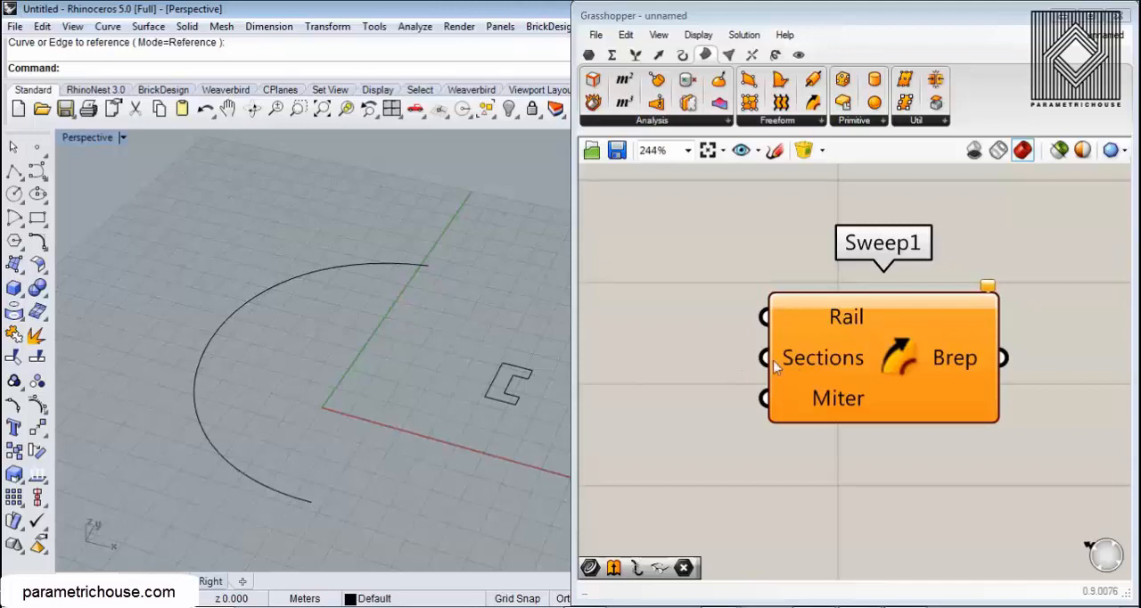
pyautogui.scroll(3)
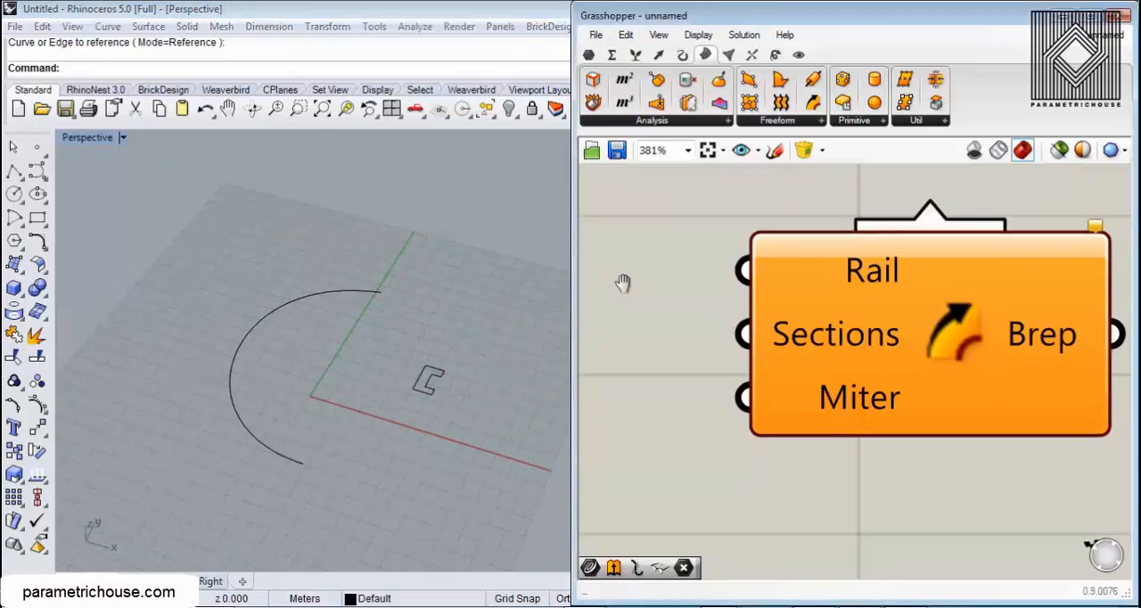
pyautogui.scroll(-3)
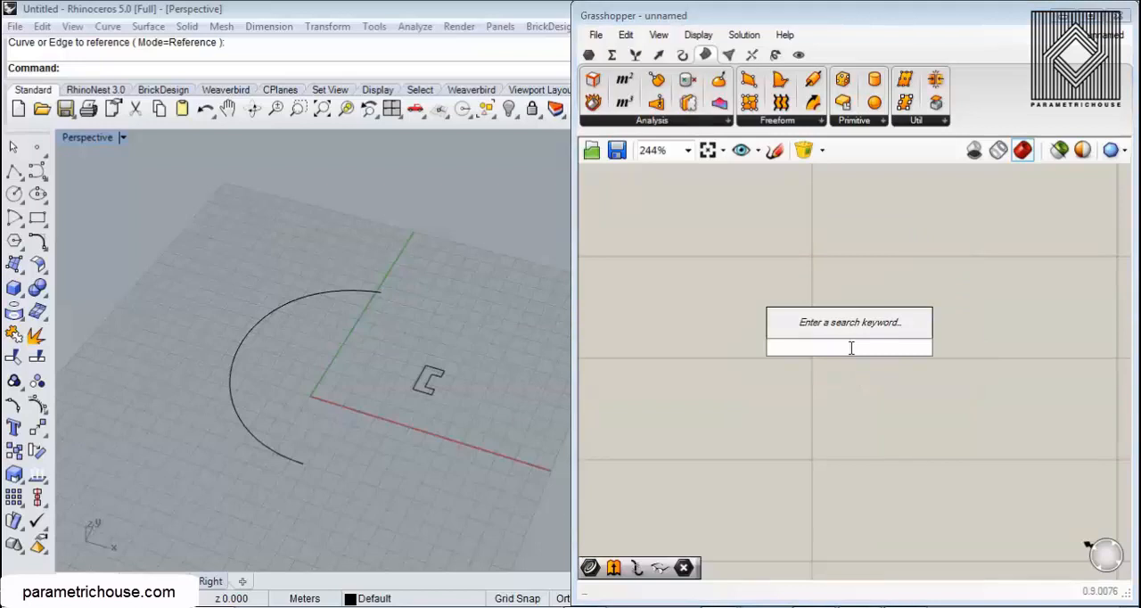
pyautogui.write('swe')
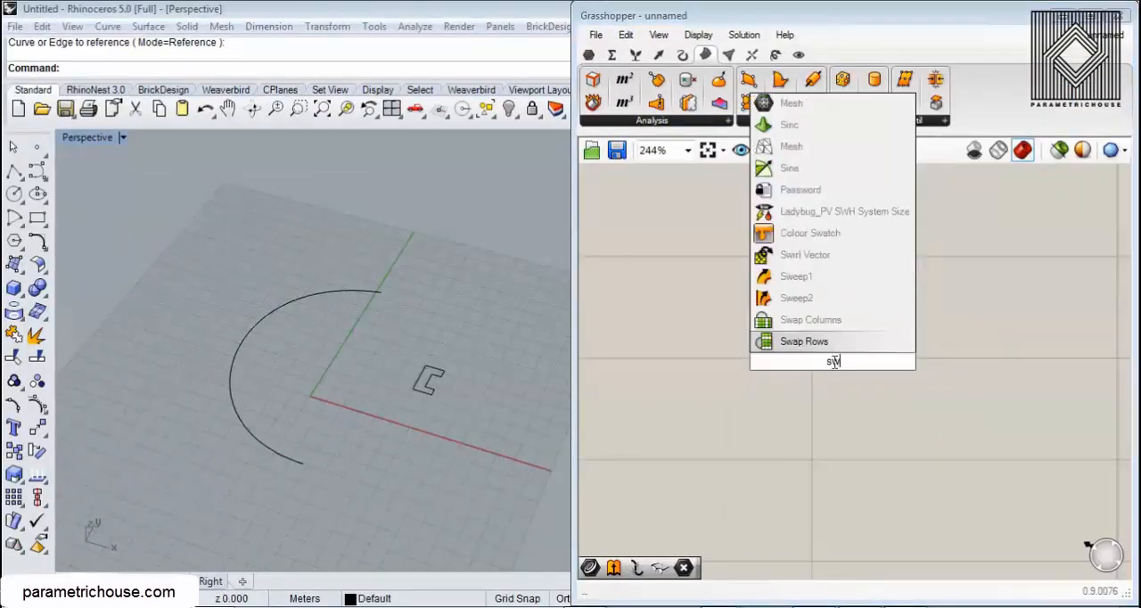
pyautogui.click(796, 275)
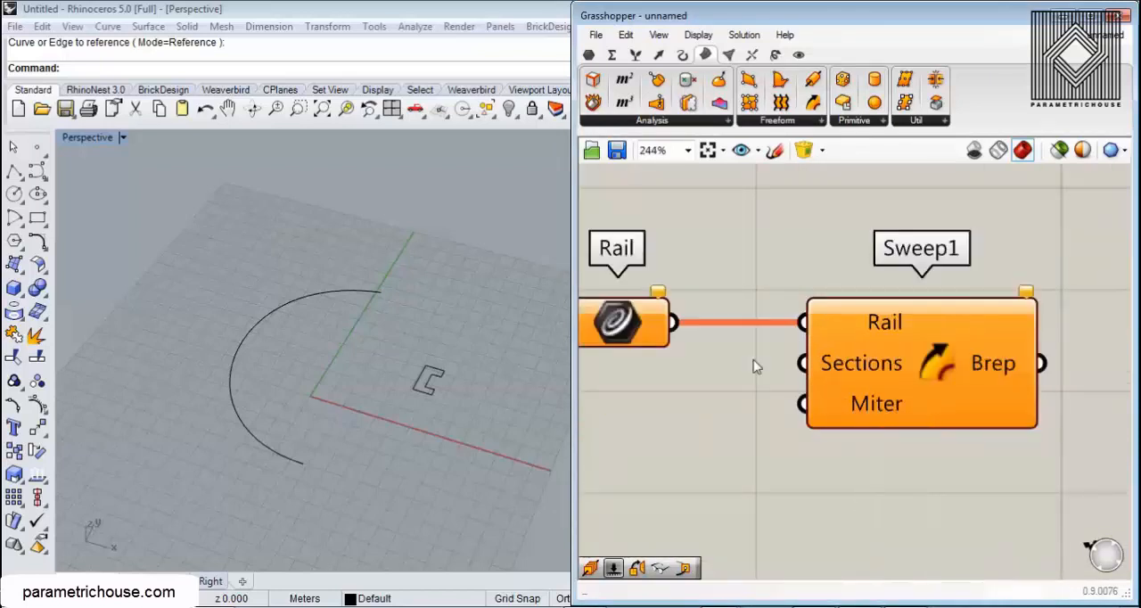
# Step: Set Rail to the semicircular arc, orbit to check the sweep, and detach the profile as Sections
pyautogui.rightClick(624, 321)
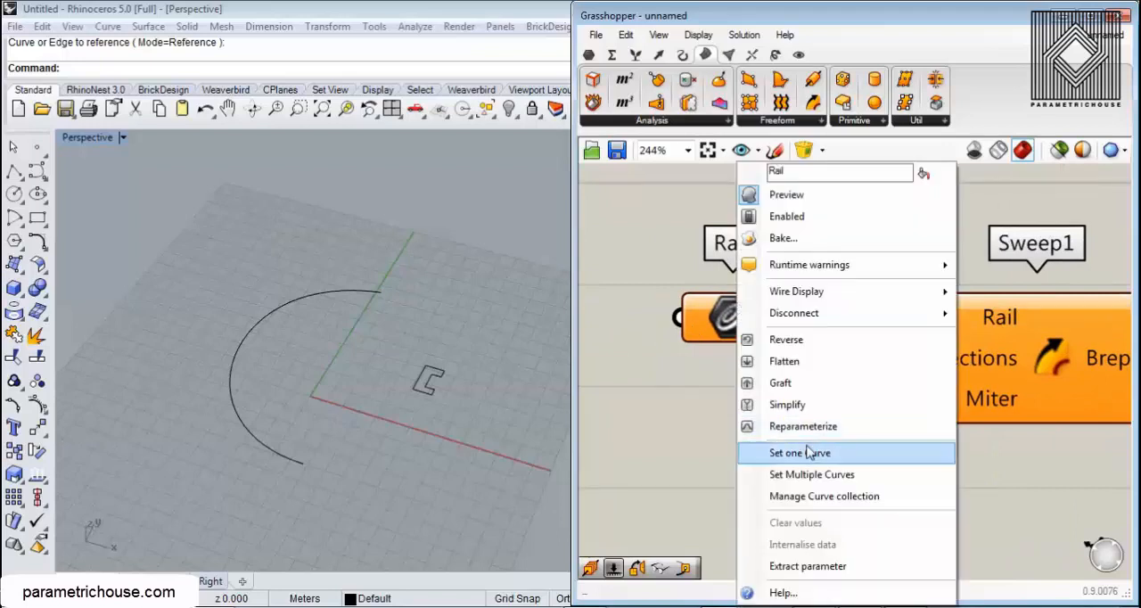
pyautogui.click(799, 453)
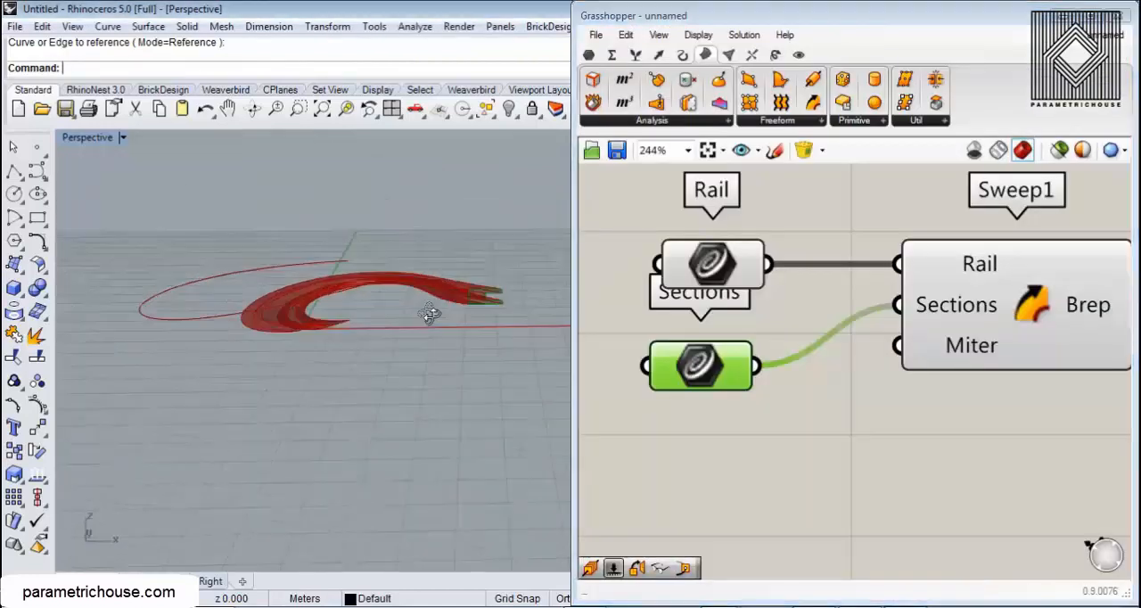
pyautogui.moveTo(428, 312); pyautogui.dragTo(369, 424)
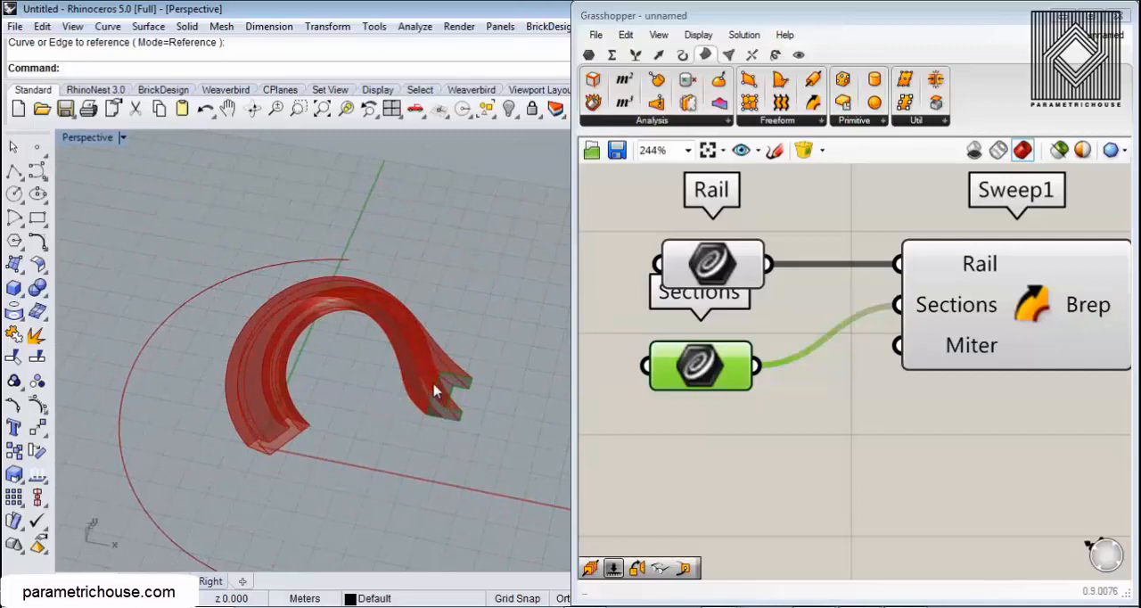
pyautogui.moveTo(437, 390); pyautogui.dragTo(373, 262)
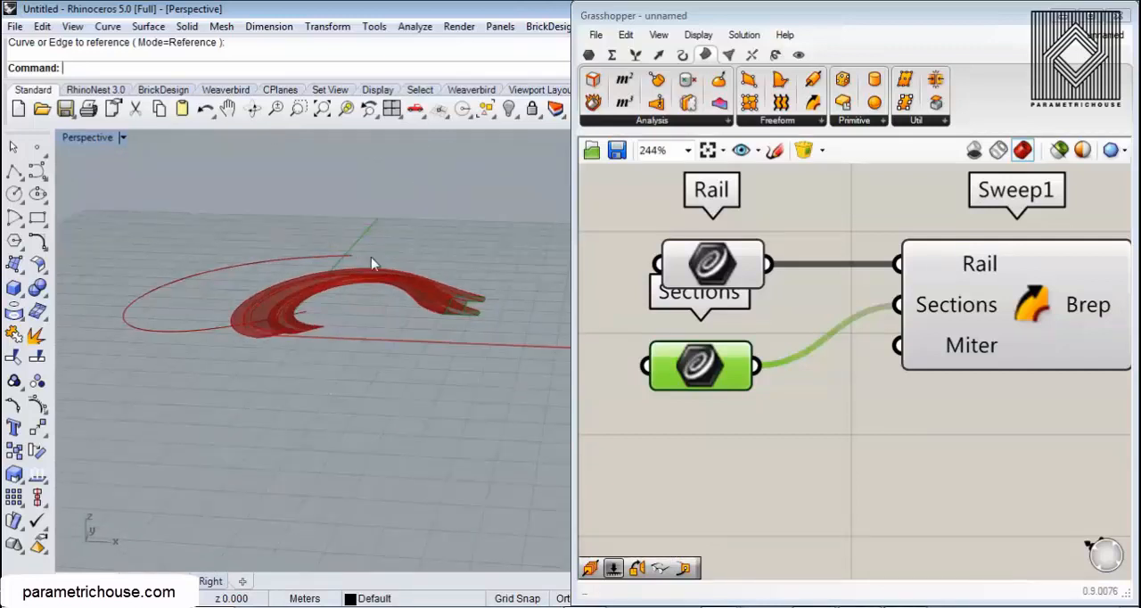
pyautogui.moveTo(372, 263); pyautogui.dragTo(349, 347)
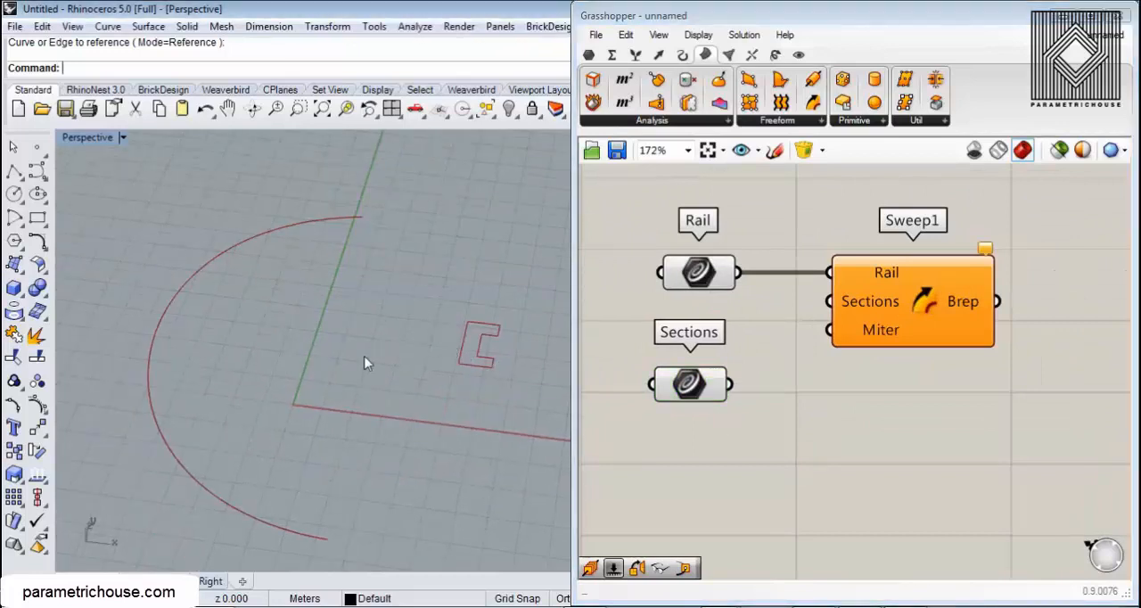
# Step: Orbit and zoom around the rail and C-shaped profile while adding Orient
pyautogui.moveTo(363, 363); pyautogui.dragTo(323, 307)
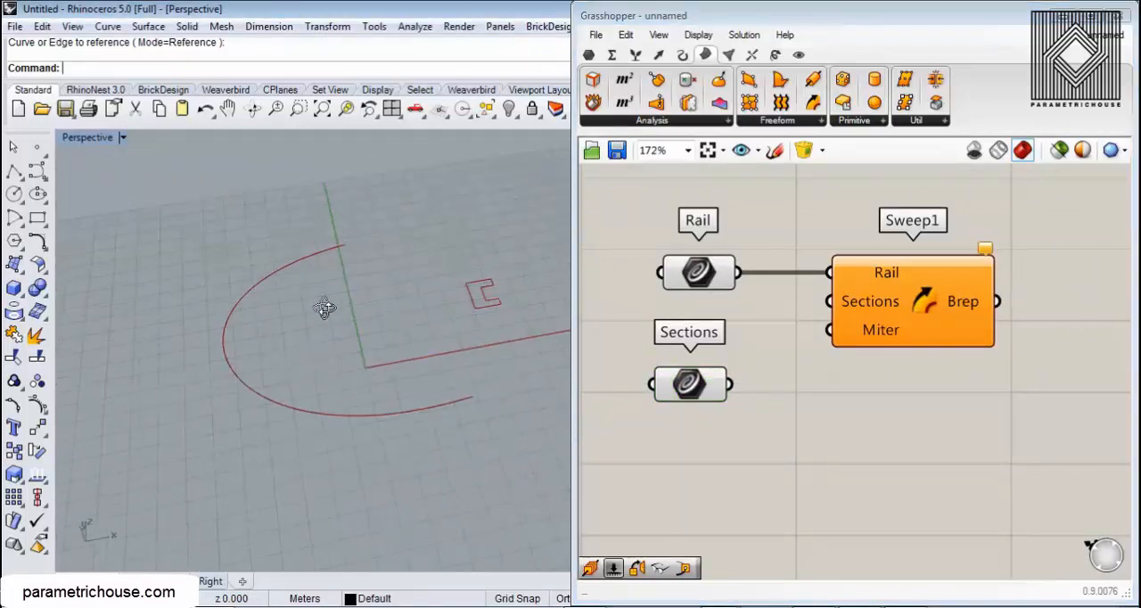
pyautogui.scroll(-3)
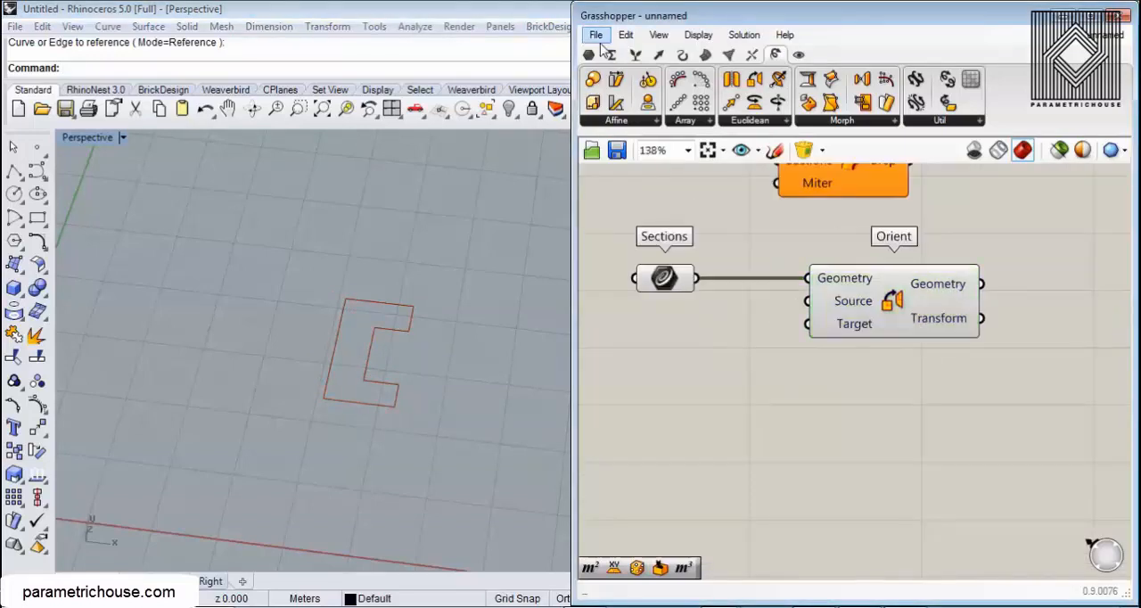
# Step: Reference a point at the C-profile's corner and feed it into Orient's Source
pyautogui.rightClick(665, 278)
pyautogui.write('xy')
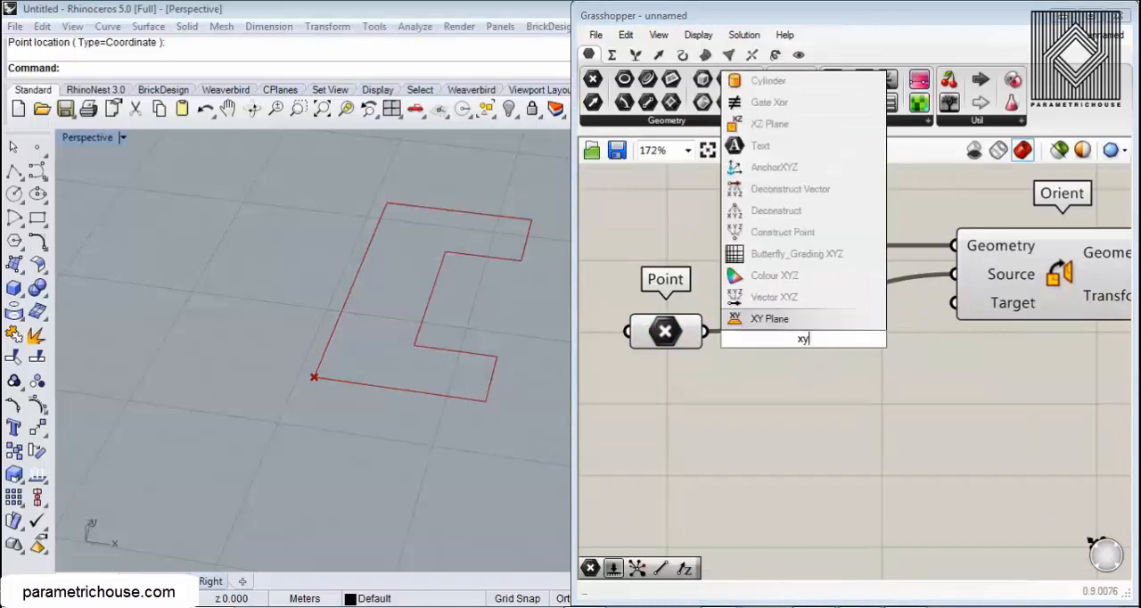
pyautogui.click(769, 318)
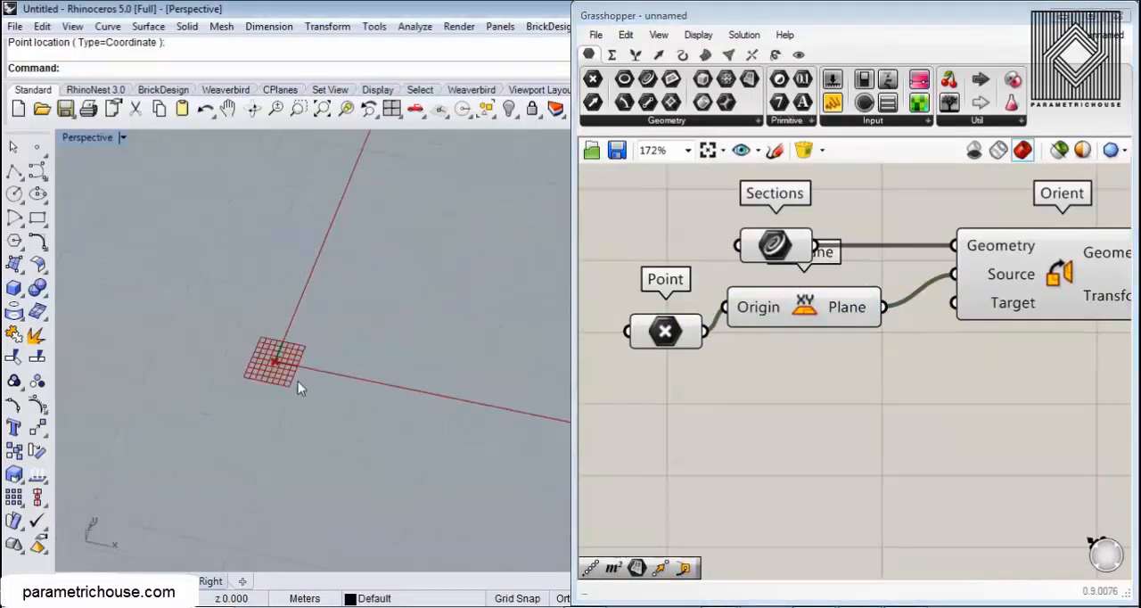
pyautogui.click(802, 307)
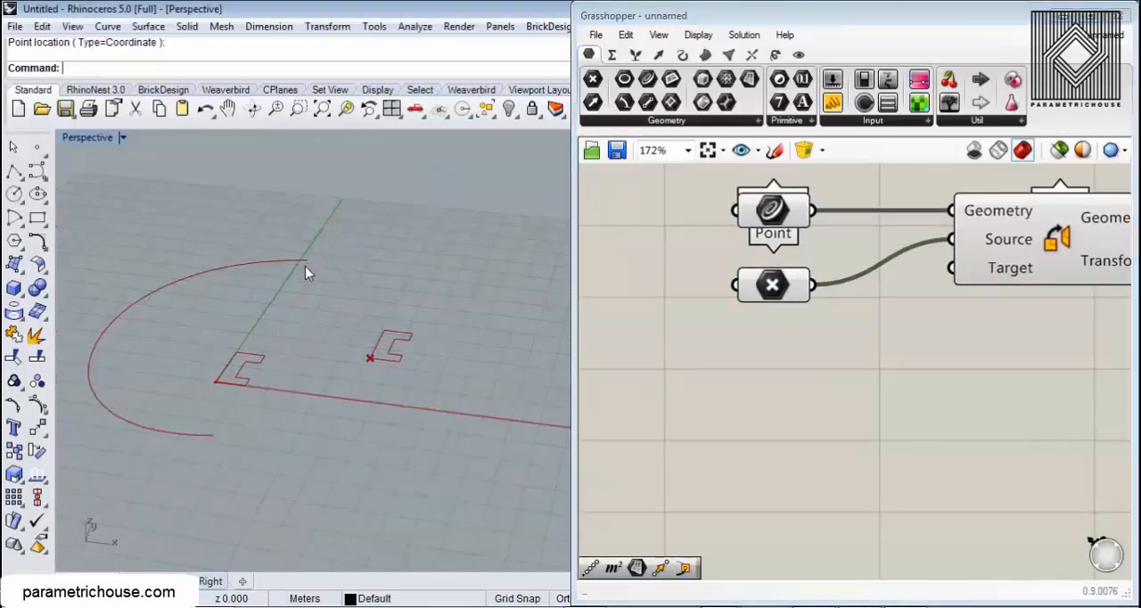
pyautogui.moveTo(312, 267)
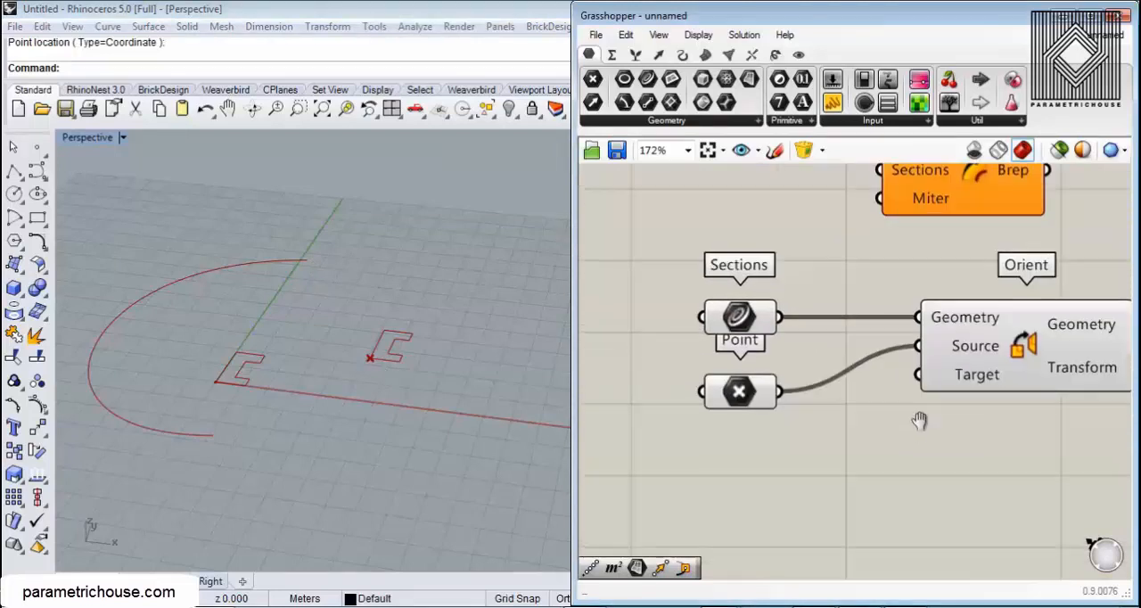
pyautogui.scroll(-3)
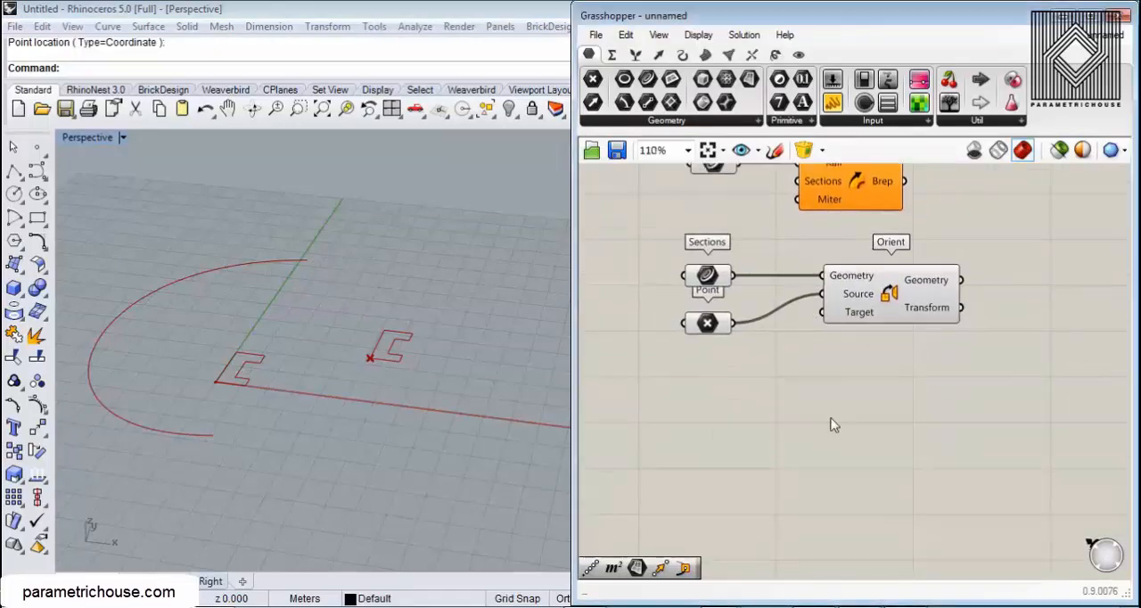
# Step: Place a Perp Frame component and feed its Curve input from the Rail parameter
pyautogui.doubleClick(833, 423)
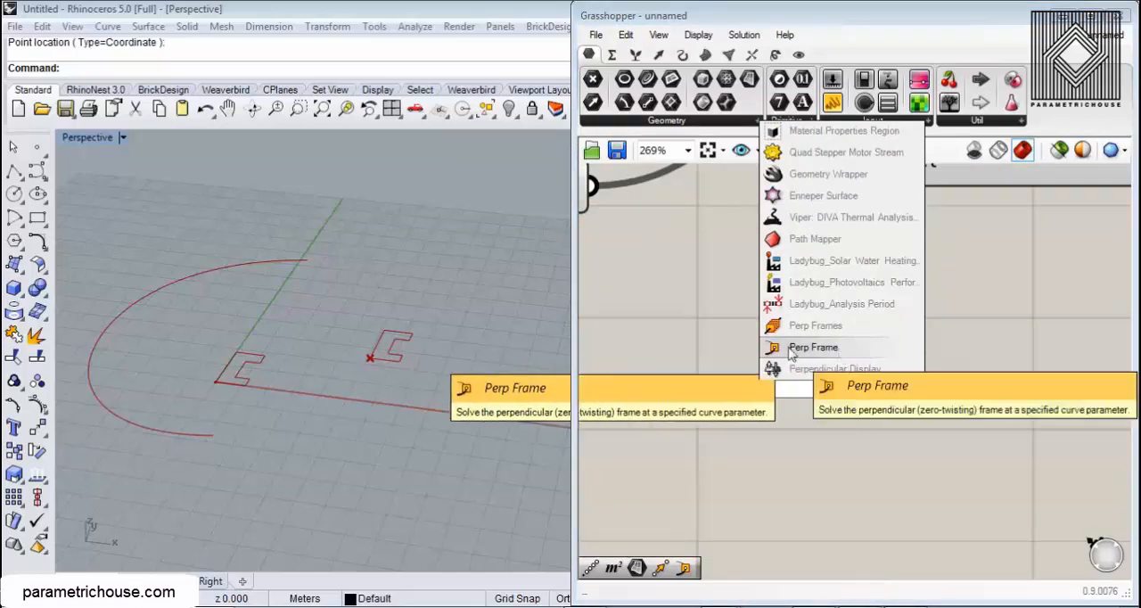
pyautogui.click(812, 347)
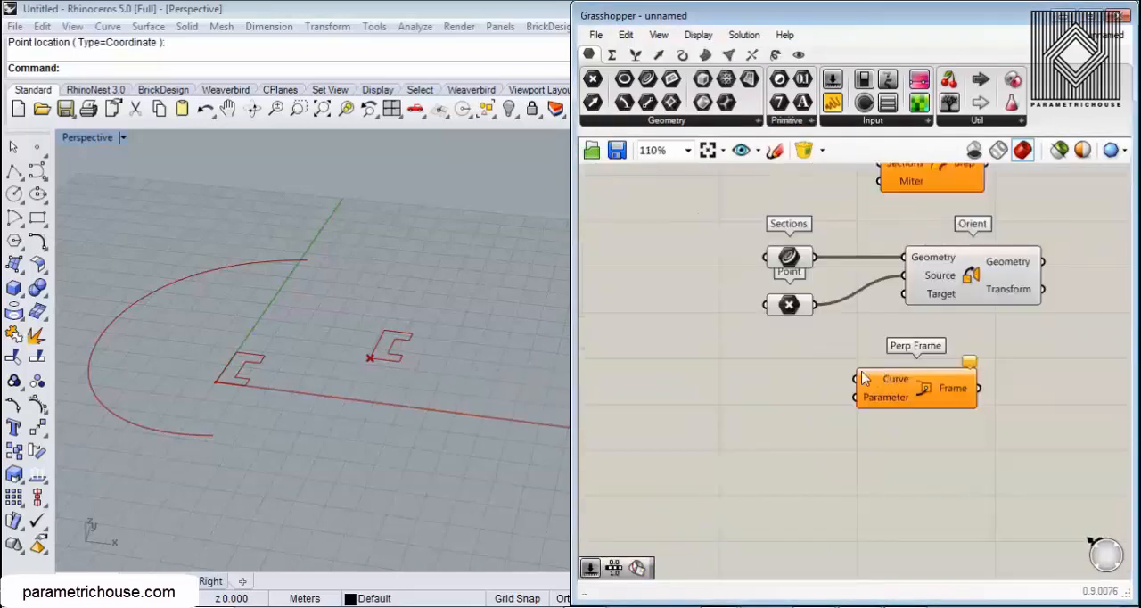
pyautogui.scroll(3)
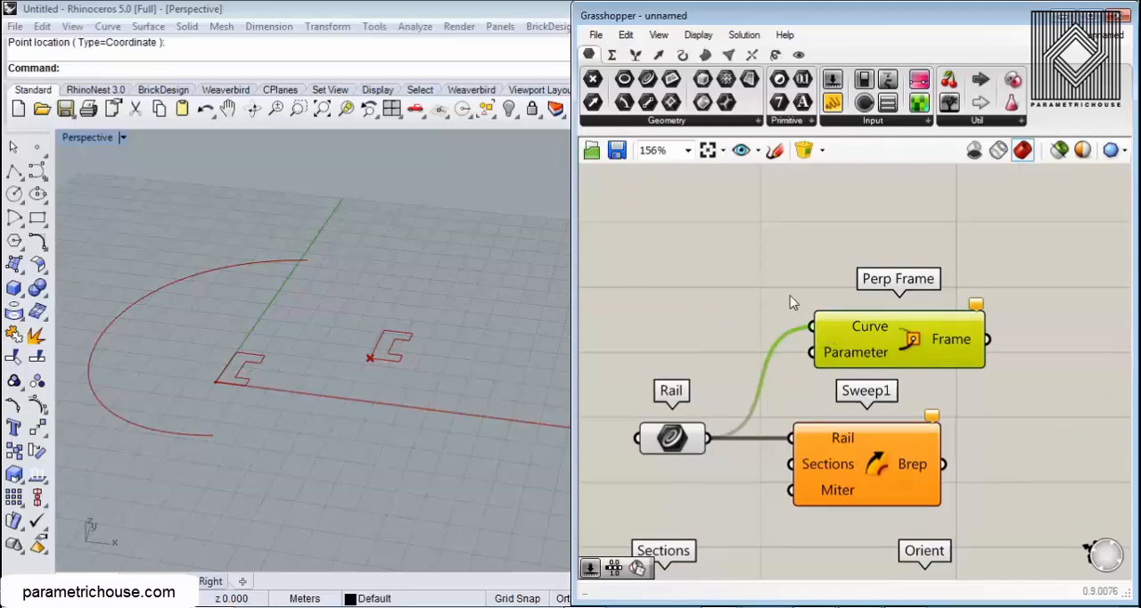
pyautogui.scroll(3)
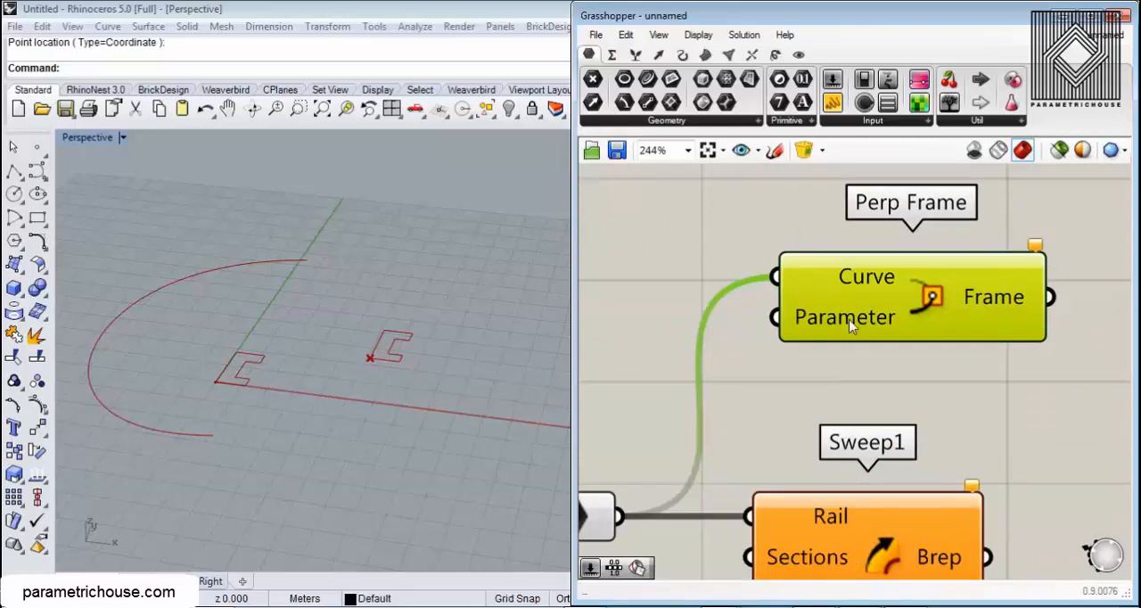
pyautogui.moveTo(263, 248)
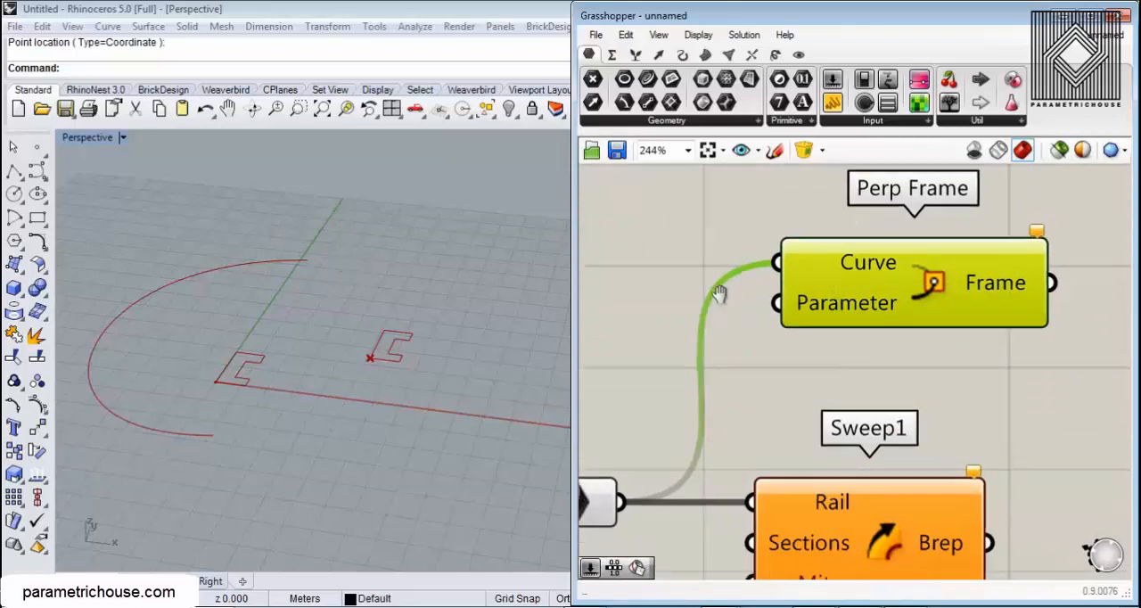
pyautogui.scroll(-3)
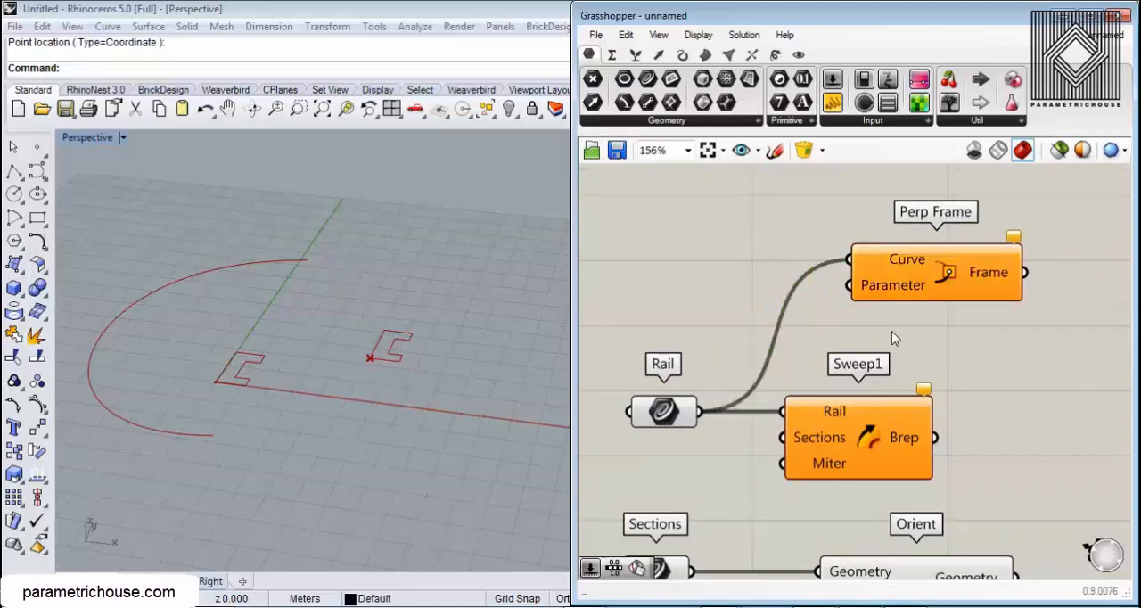
pyautogui.moveTo(700, 174)
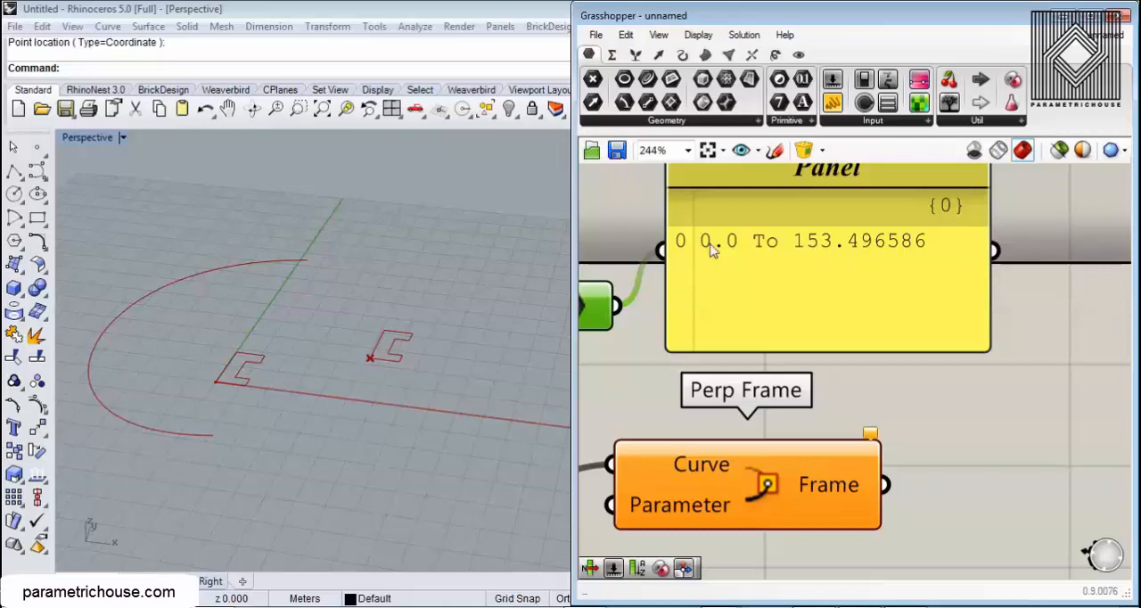
pyautogui.moveTo(815, 272)
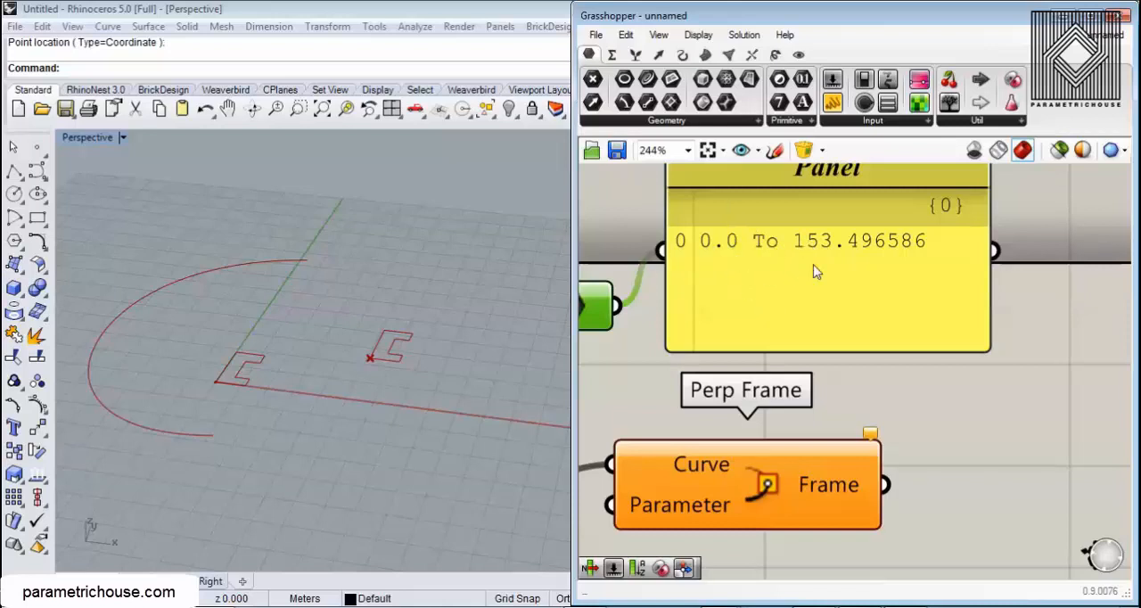
pyautogui.moveTo(816, 263)
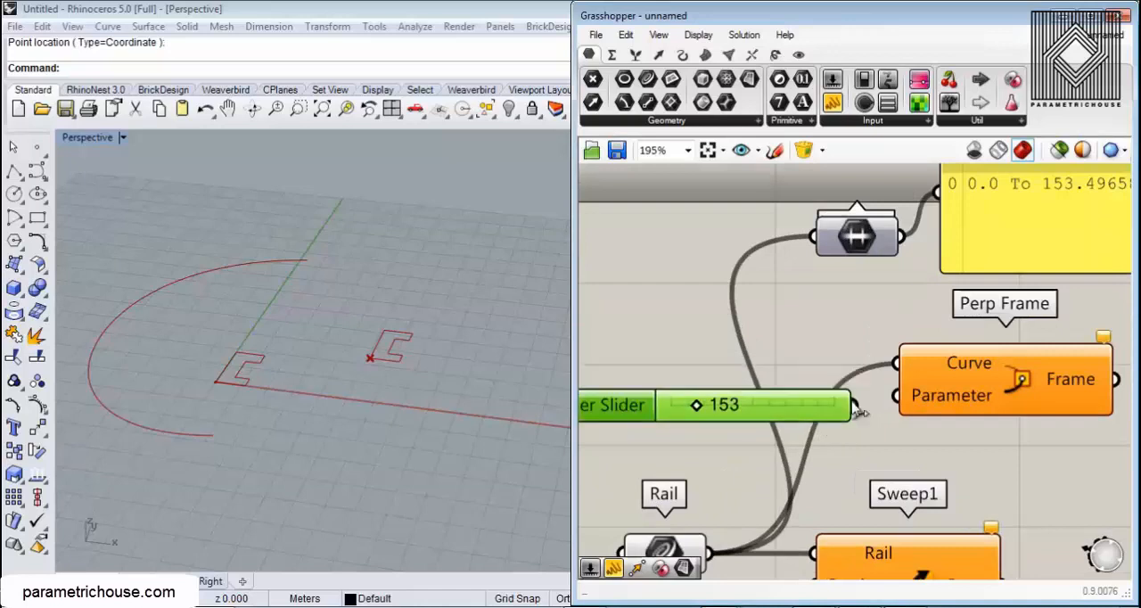
# Step: Wire a Number Slider into Perp Frame, reparameterize Rail to 0–1, and slide it to 0
pyautogui.click(1005, 379)
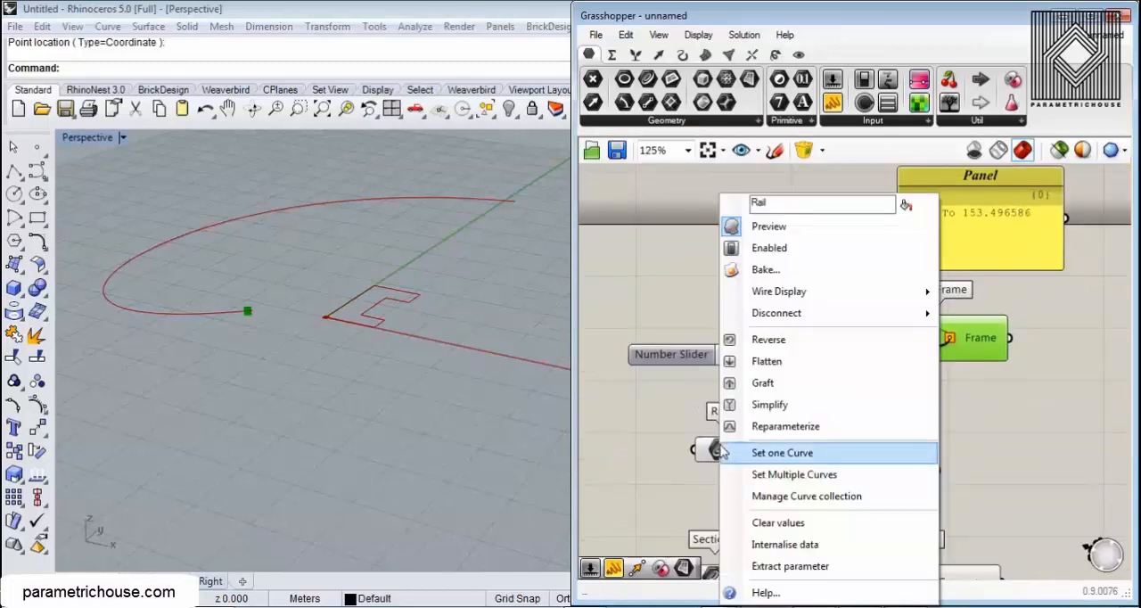
pyautogui.click(782, 452)
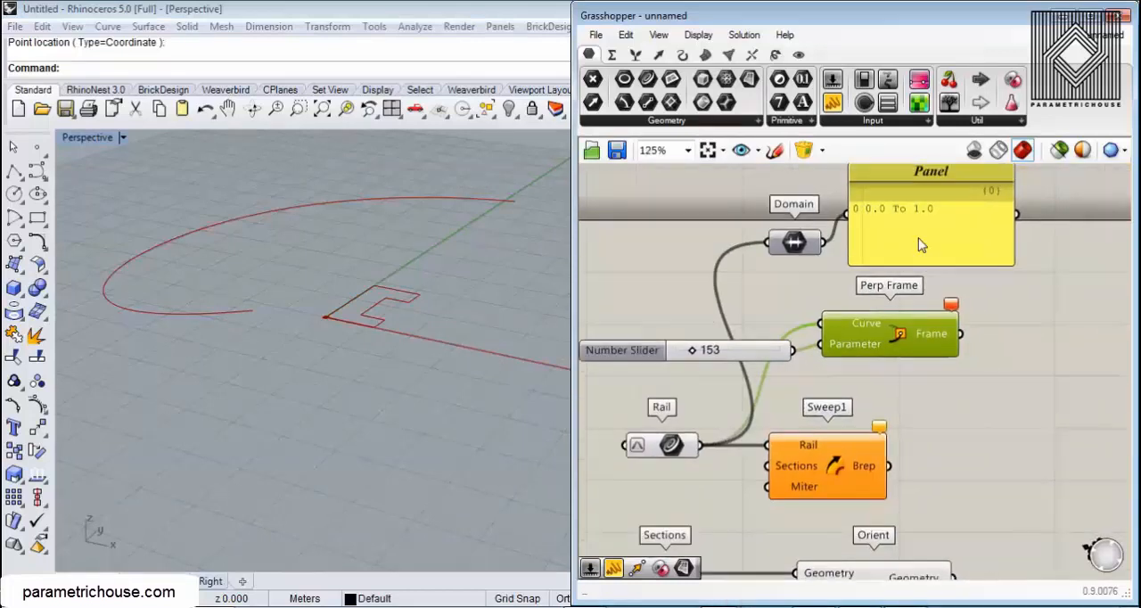
pyautogui.scroll(3)
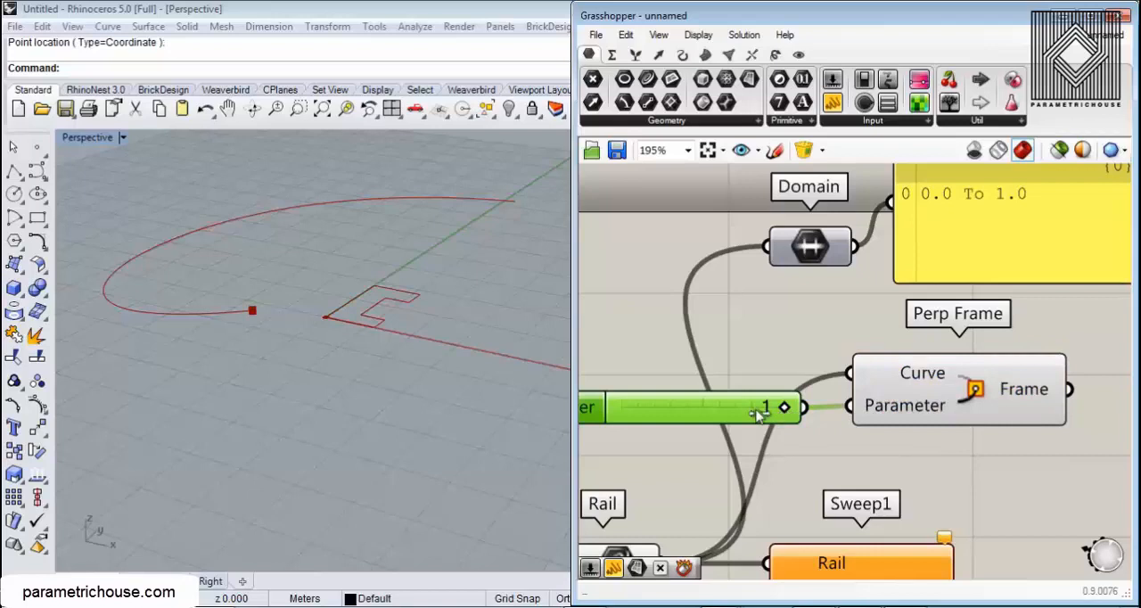
pyautogui.moveTo(766, 408); pyautogui.dragTo(622, 407)
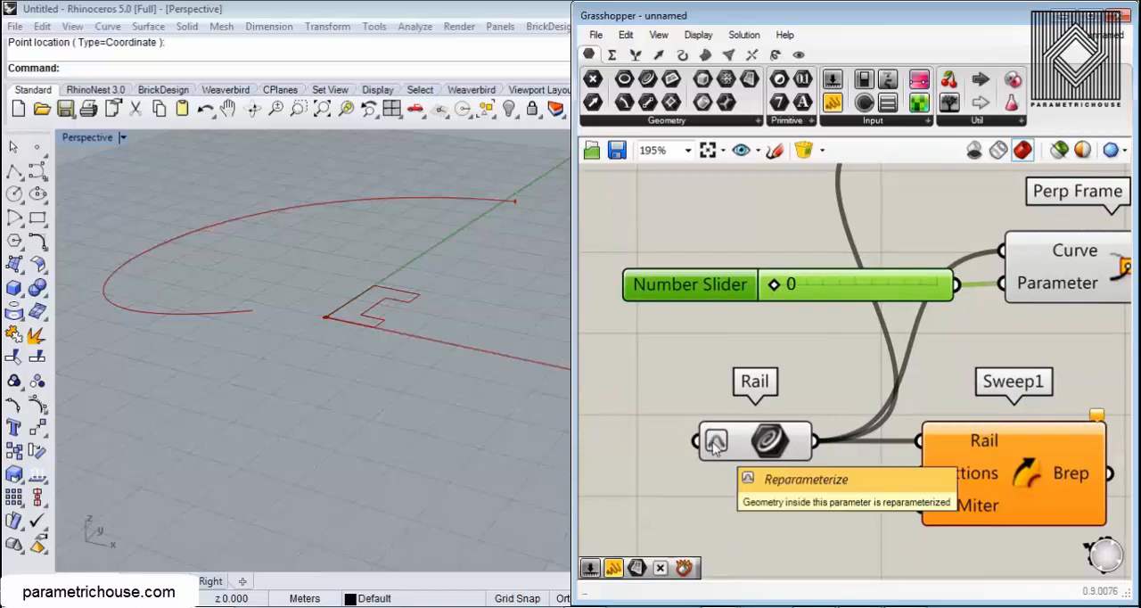
pyautogui.moveTo(872, 345)
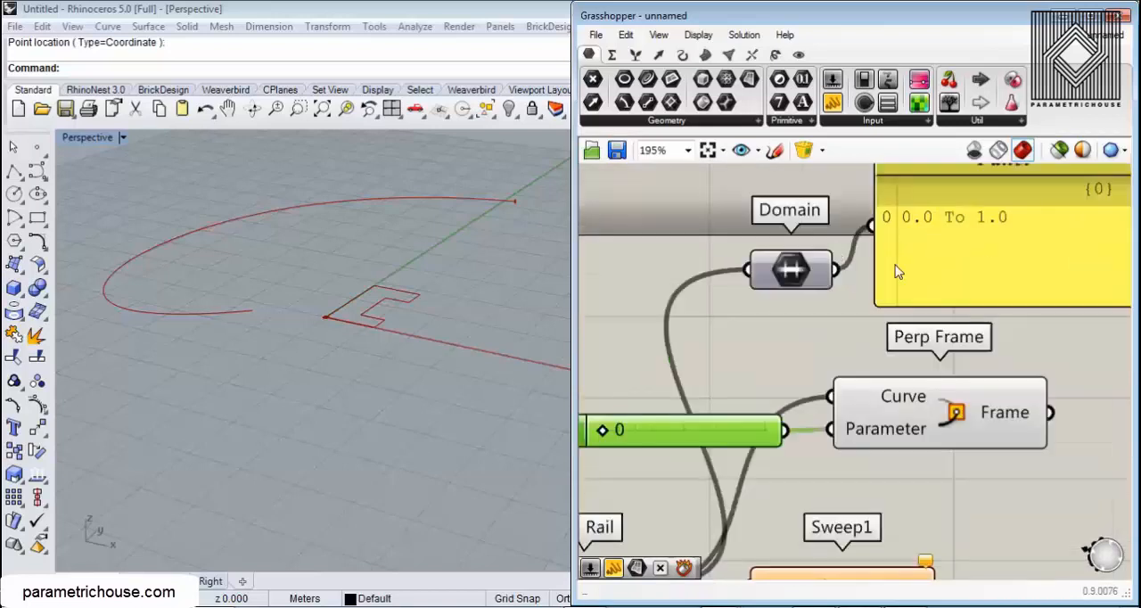
pyautogui.moveTo(847, 369)
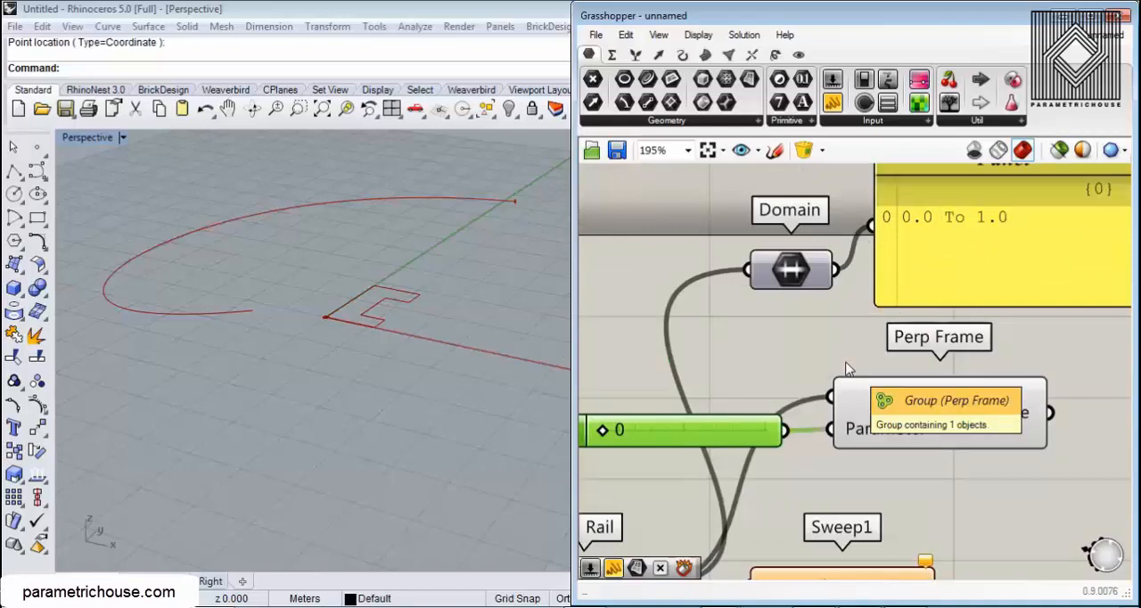
pyautogui.moveTo(1012, 236)
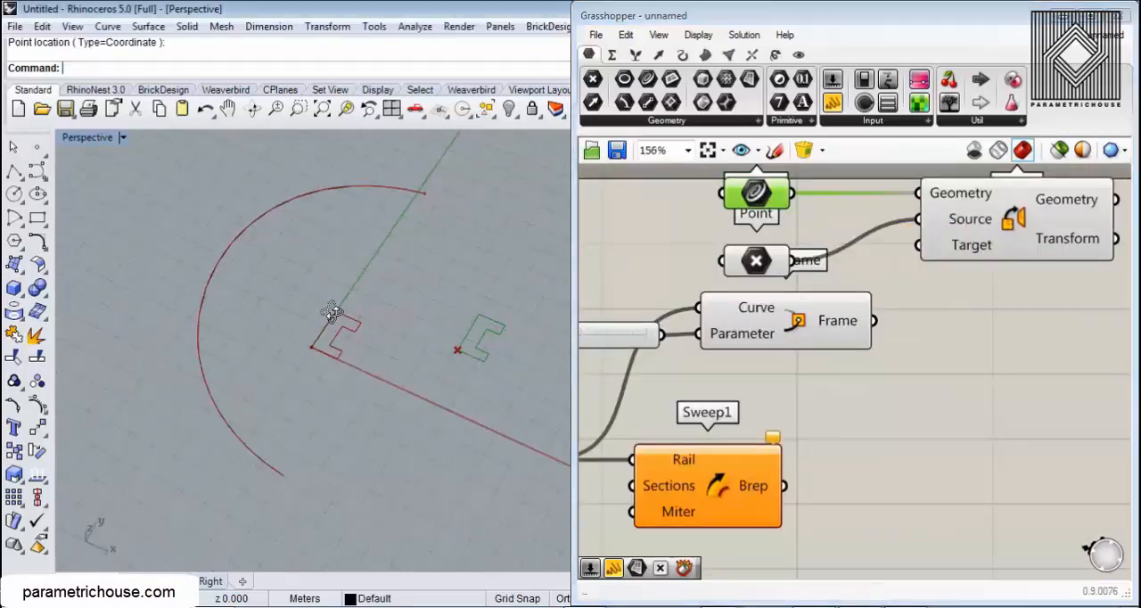
# Step: Inspect the XY source plane in the viewport and open the preview display options
pyautogui.click(756, 260)
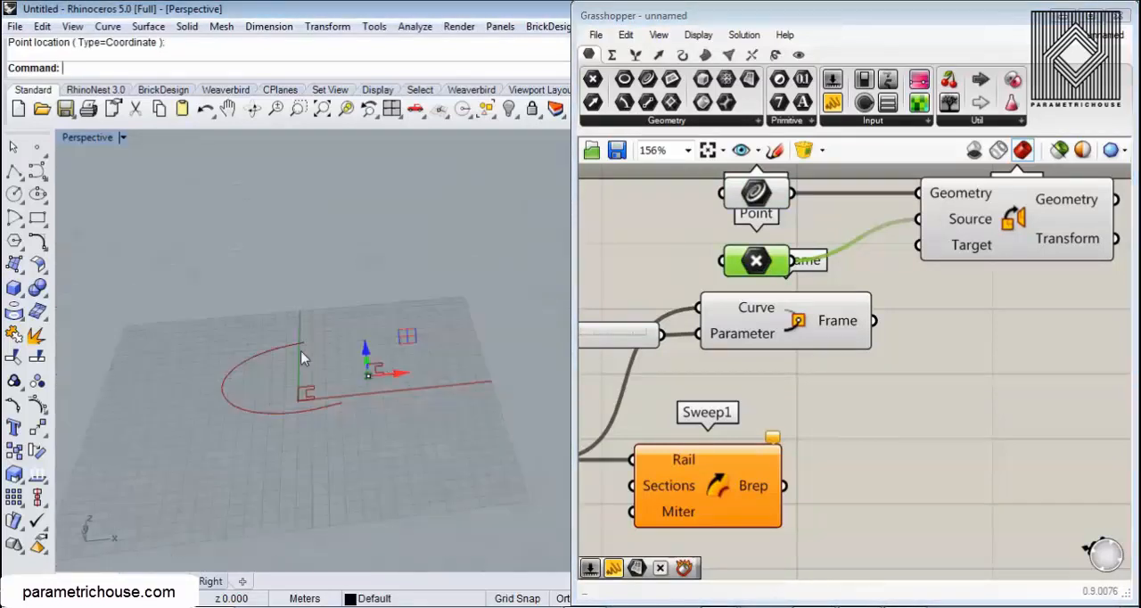
pyautogui.click(698, 34)
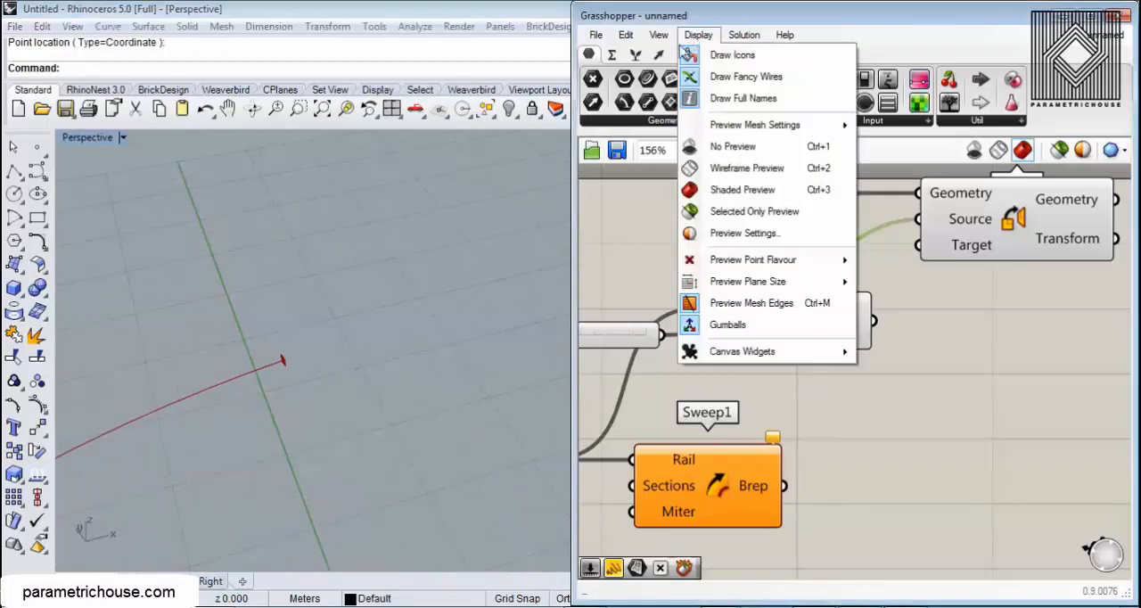
pyautogui.moveTo(747, 281)
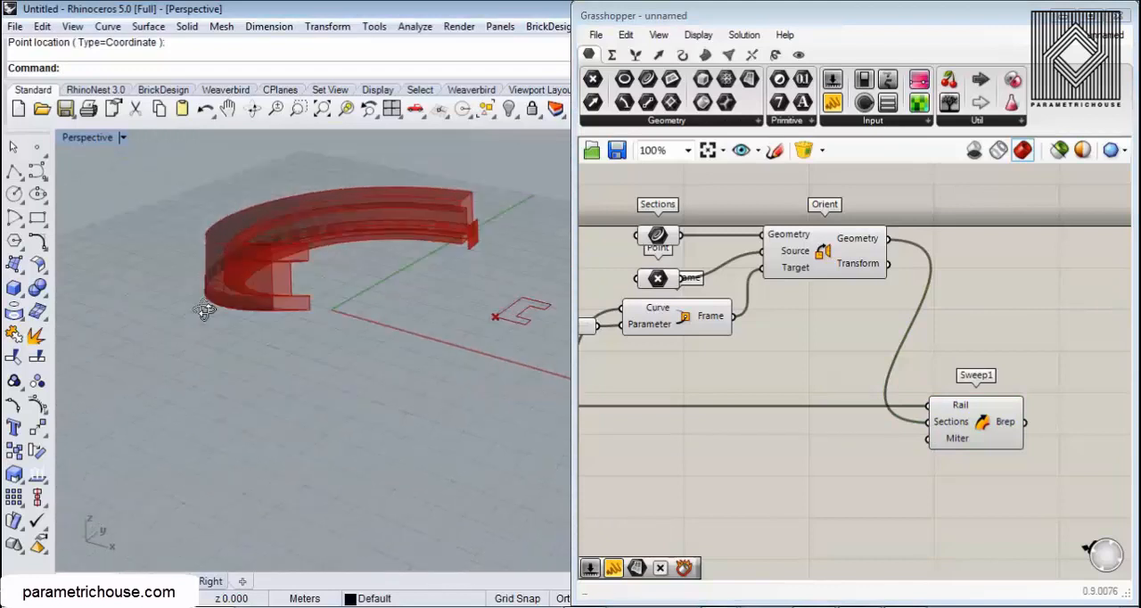
pyautogui.moveTo(205, 310); pyautogui.dragTo(276, 348)
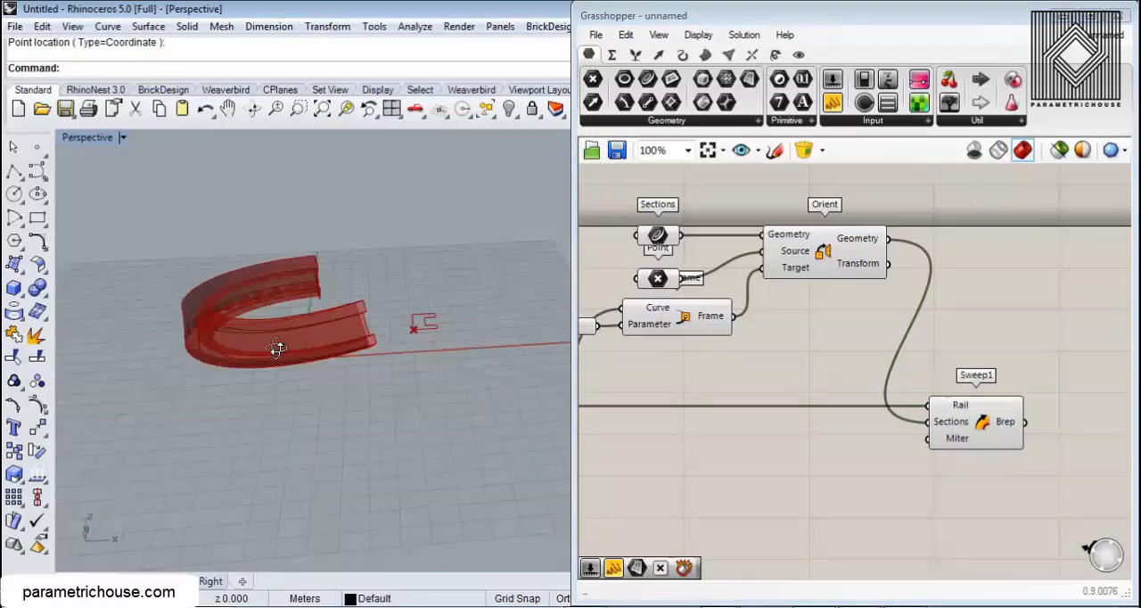
pyautogui.scroll(3)
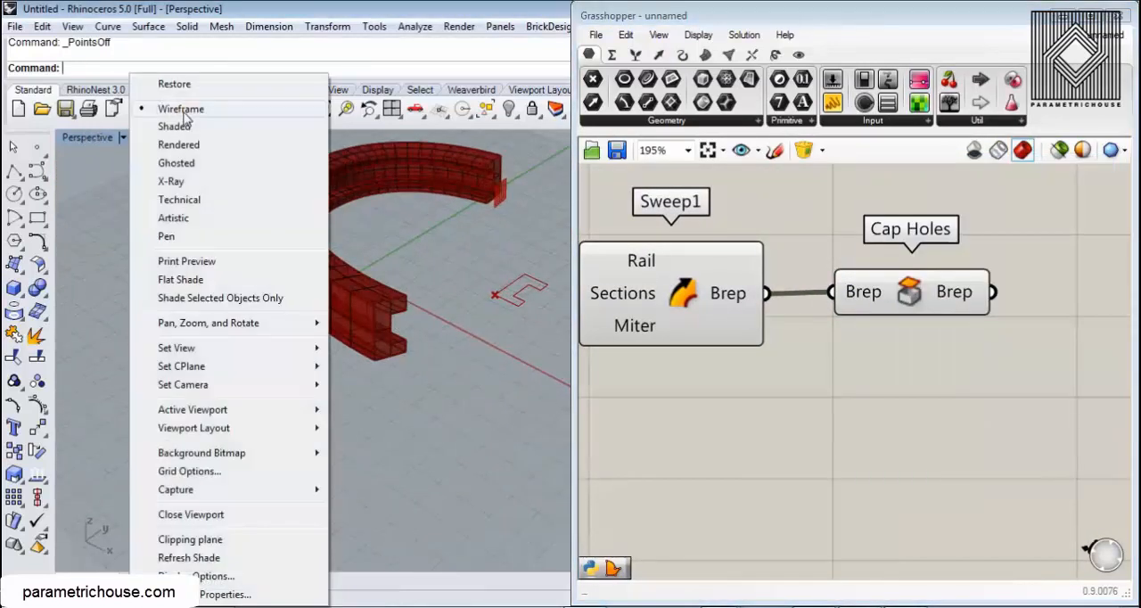
# Step: Switch the viewport to Shaded, select the baked capped solid, and delete it
pyautogui.click(180, 109)
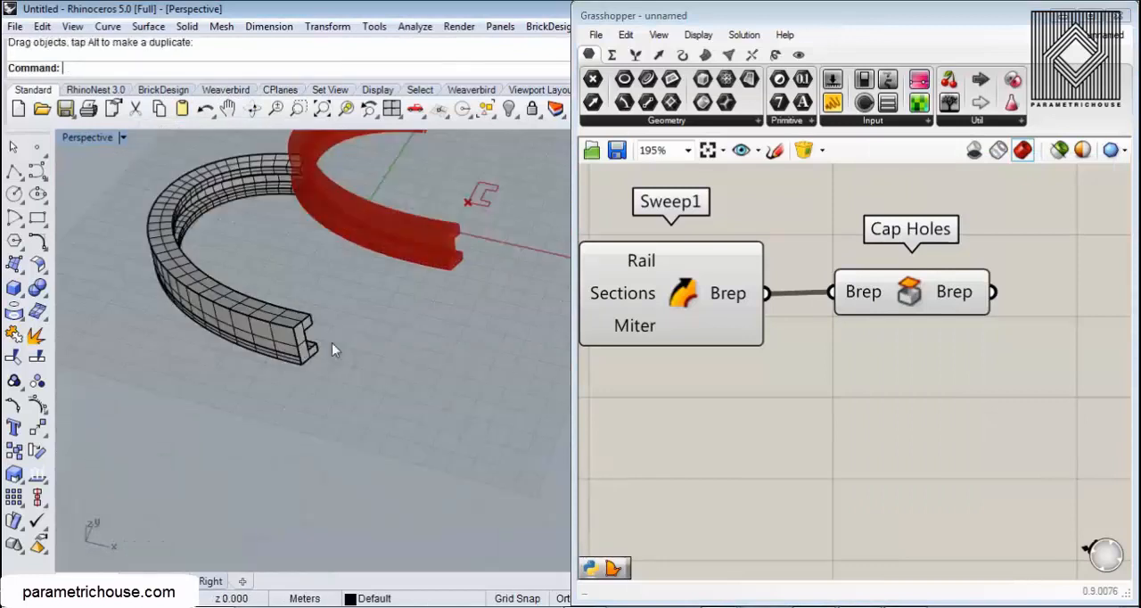
pyautogui.moveTo(334, 348); pyautogui.dragTo(226, 208)
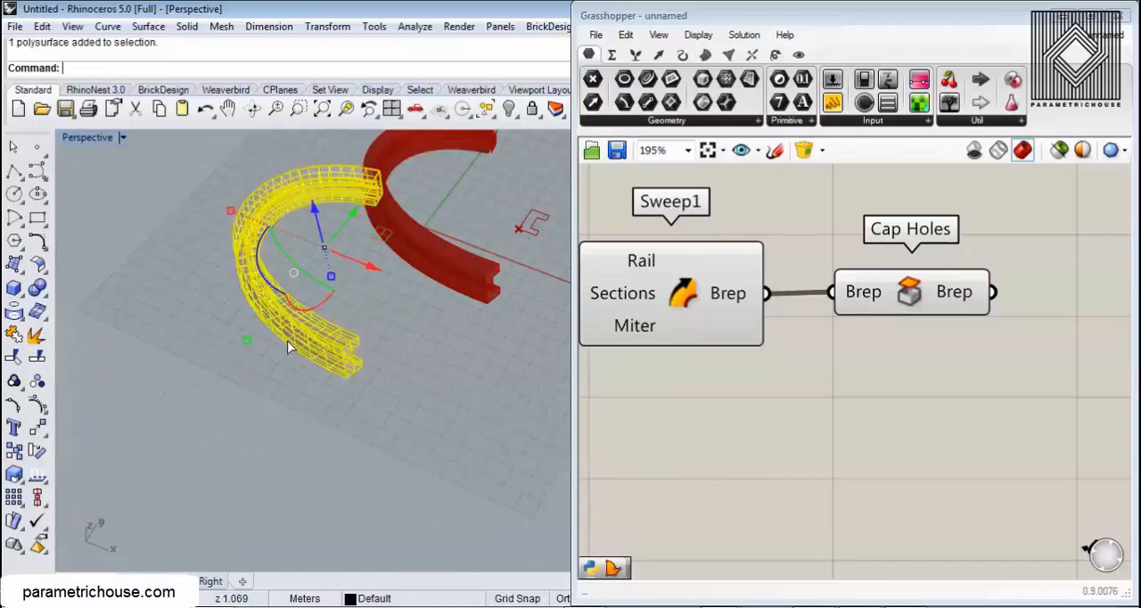
pyautogui.press('Delete')
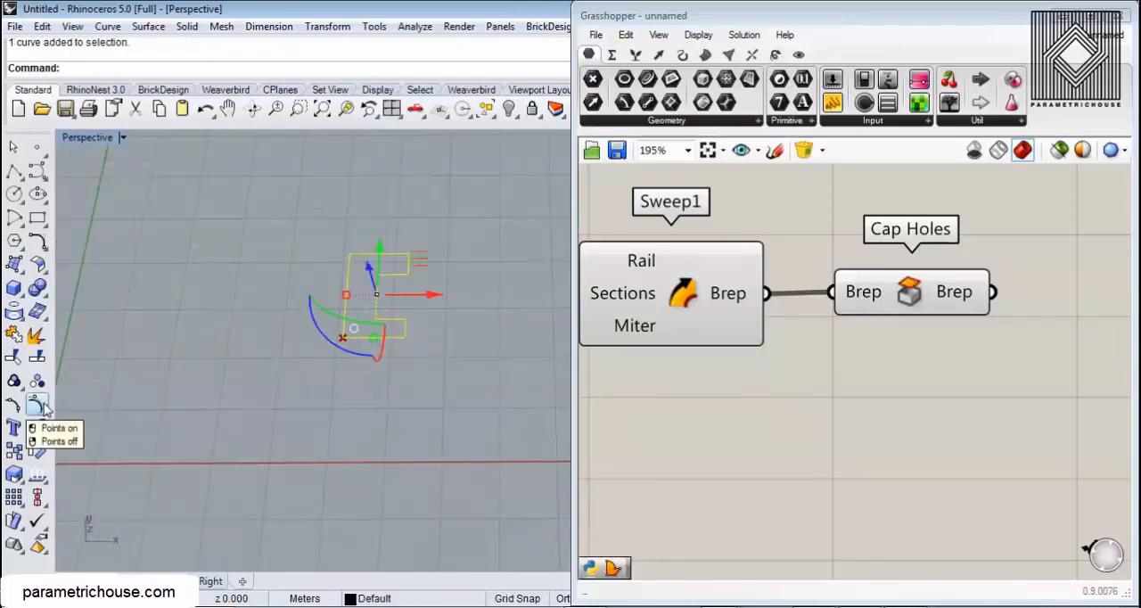
# Step: Turn on control points for the C-shaped section curve
pyautogui.click(60, 428)
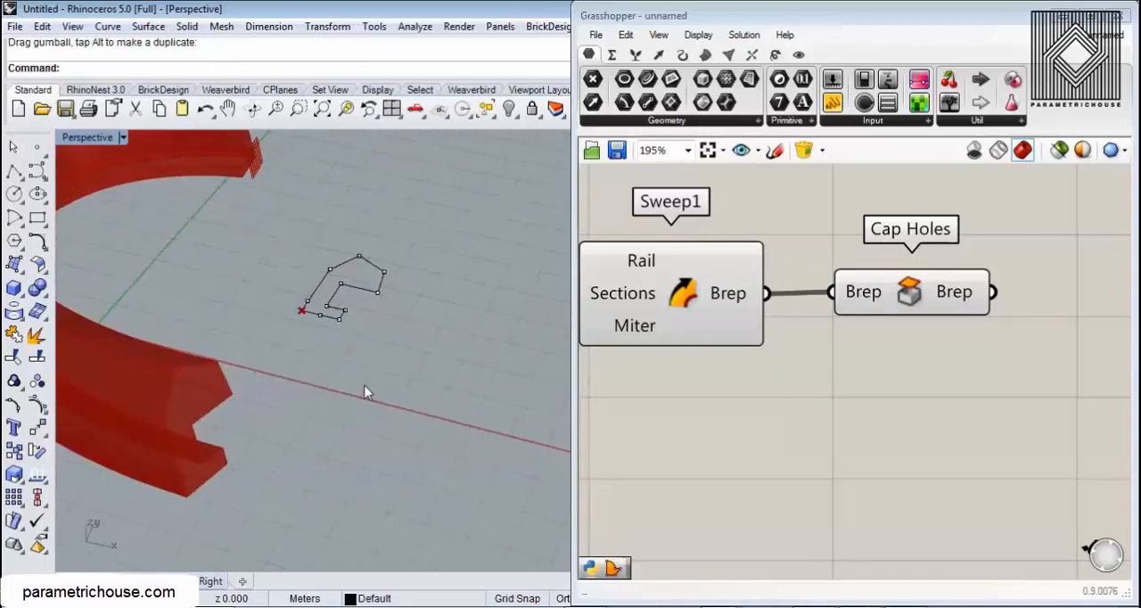
pyautogui.moveTo(44, 210)
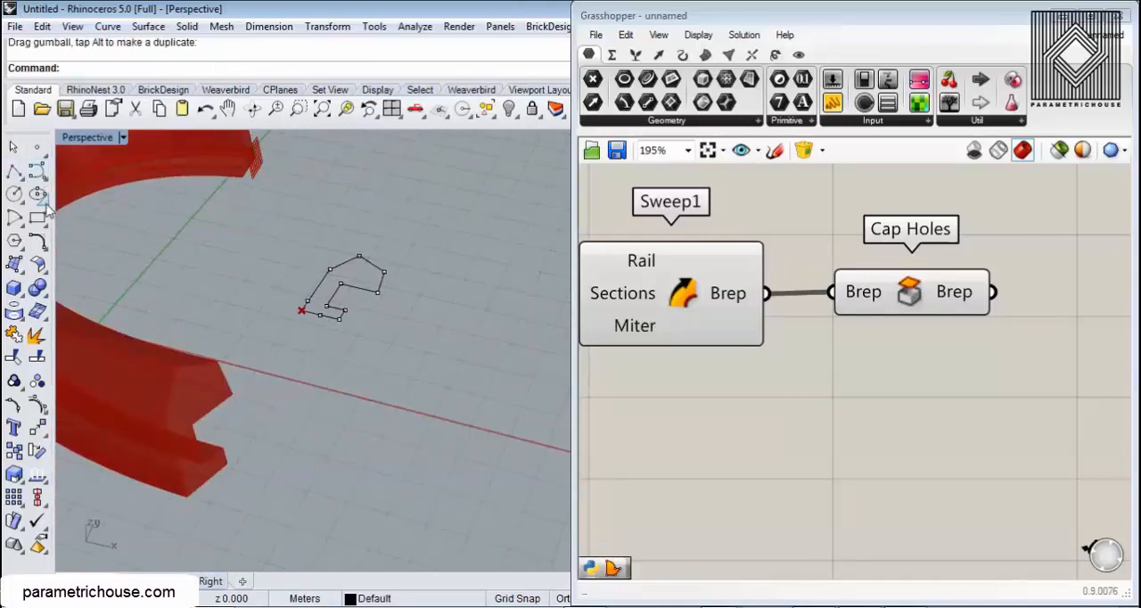
# Step: Start the Ellipse tool and zoom in to draw the new elliptical section
pyautogui.click(13, 194)
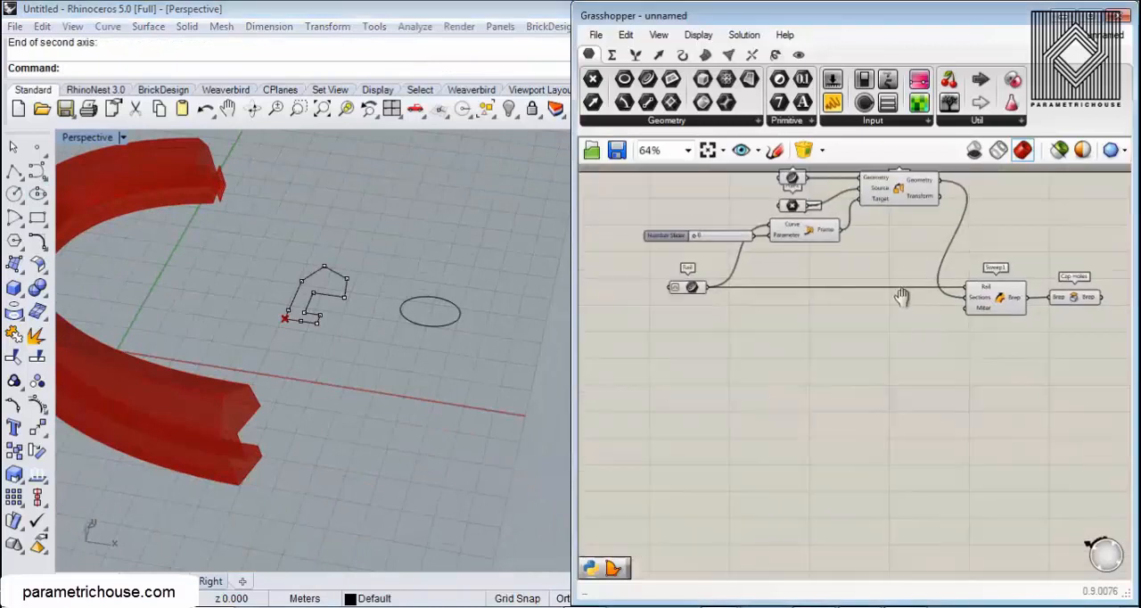
pyautogui.scroll(3)
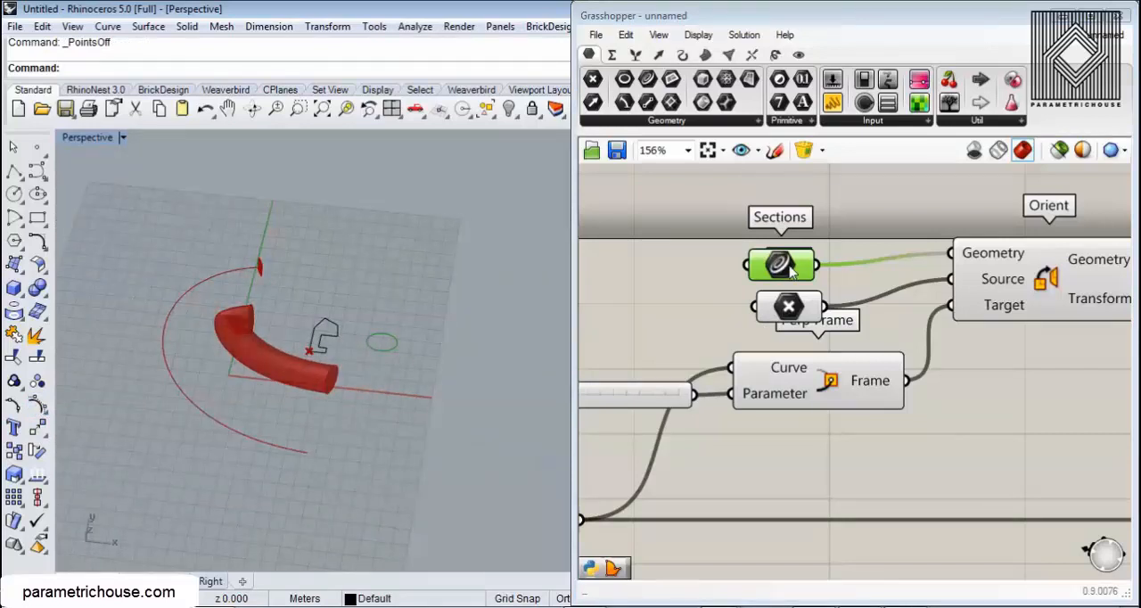
pyautogui.moveTo(780, 265)
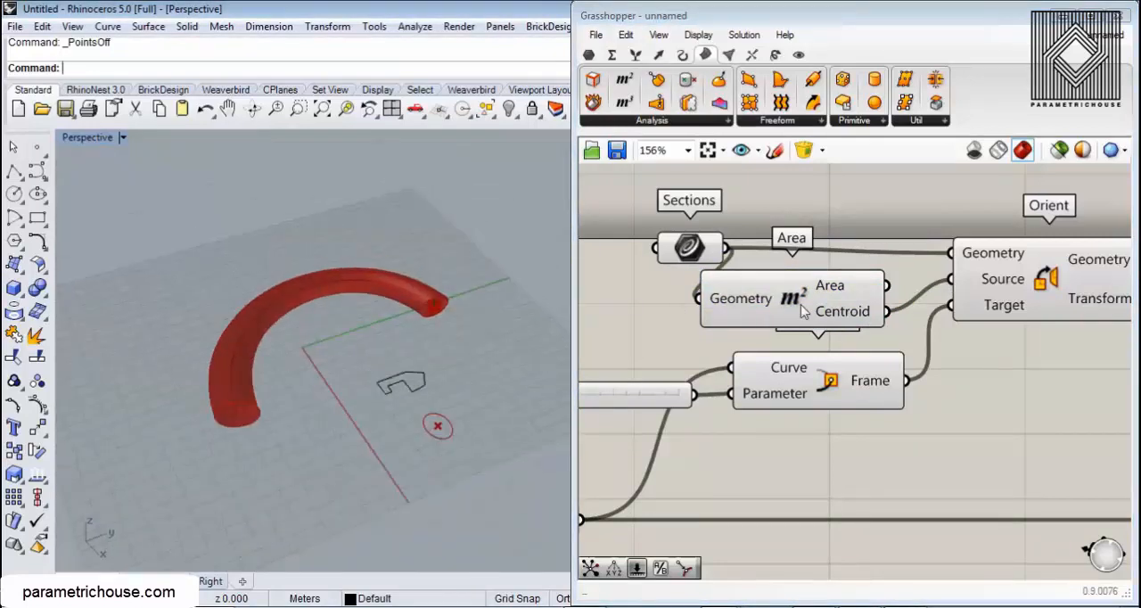
# Step: Wire the Sections geometry through an Area component so its centroid drives Orient's Source input
pyautogui.click(437, 427)
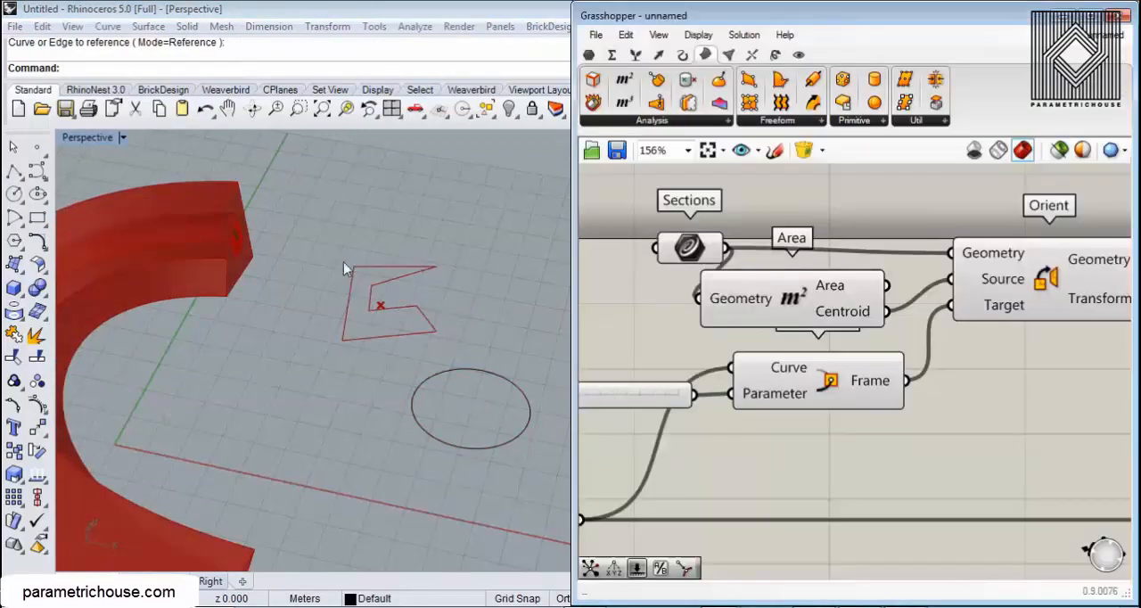
# Step: Reference the C-shaped angular profile in Sections to sweep a channel-shaped solid along the semicircle
pyautogui.moveTo(348, 269); pyautogui.dragTo(222, 319)
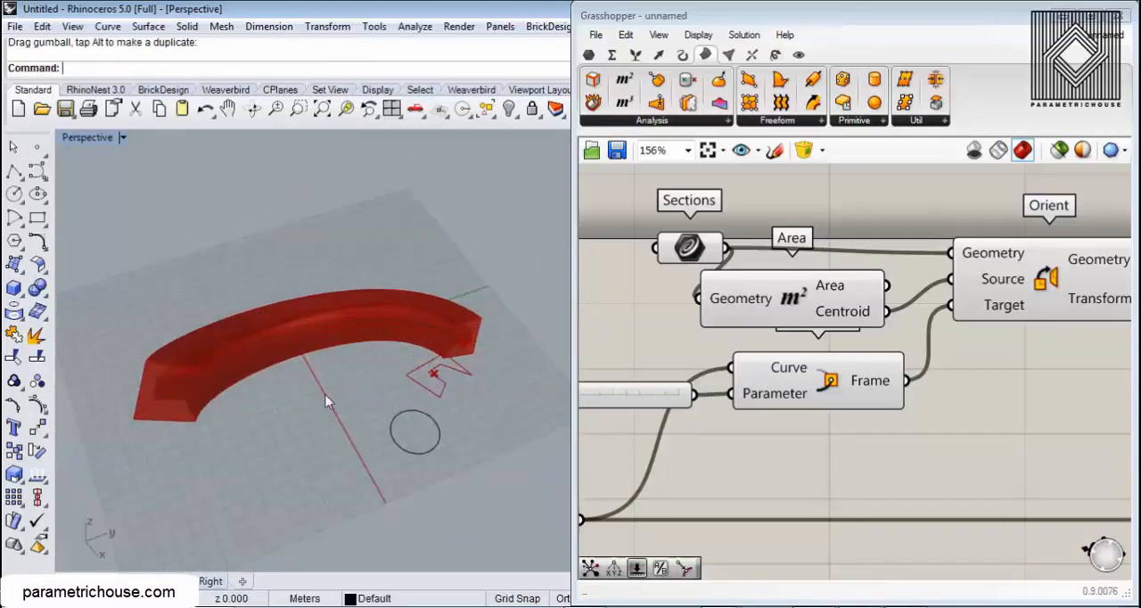
pyautogui.scroll(-3)
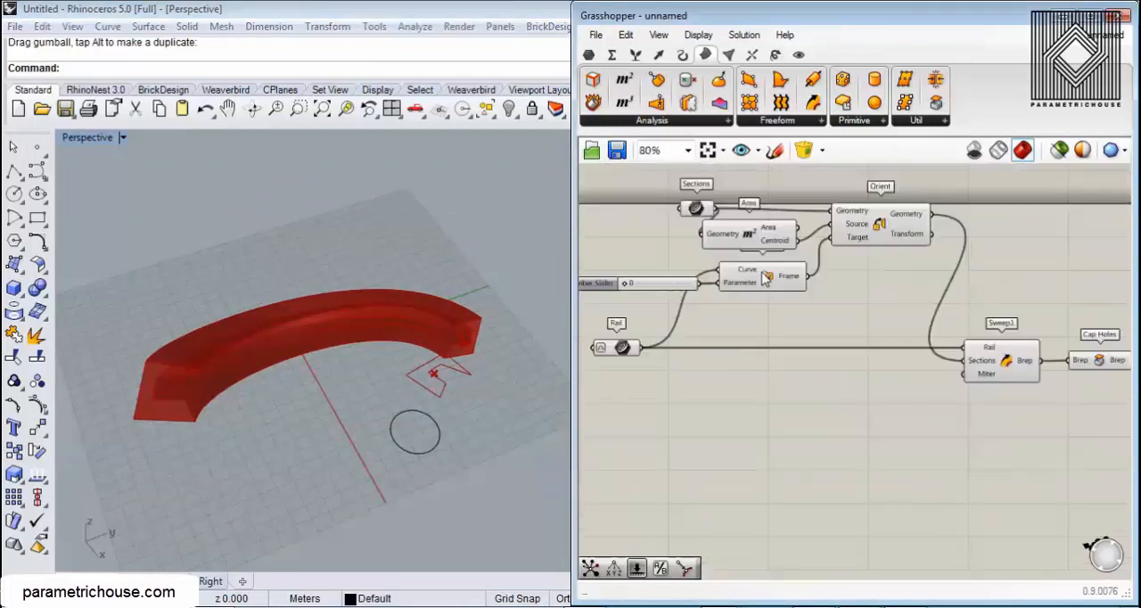
pyautogui.scroll(3)
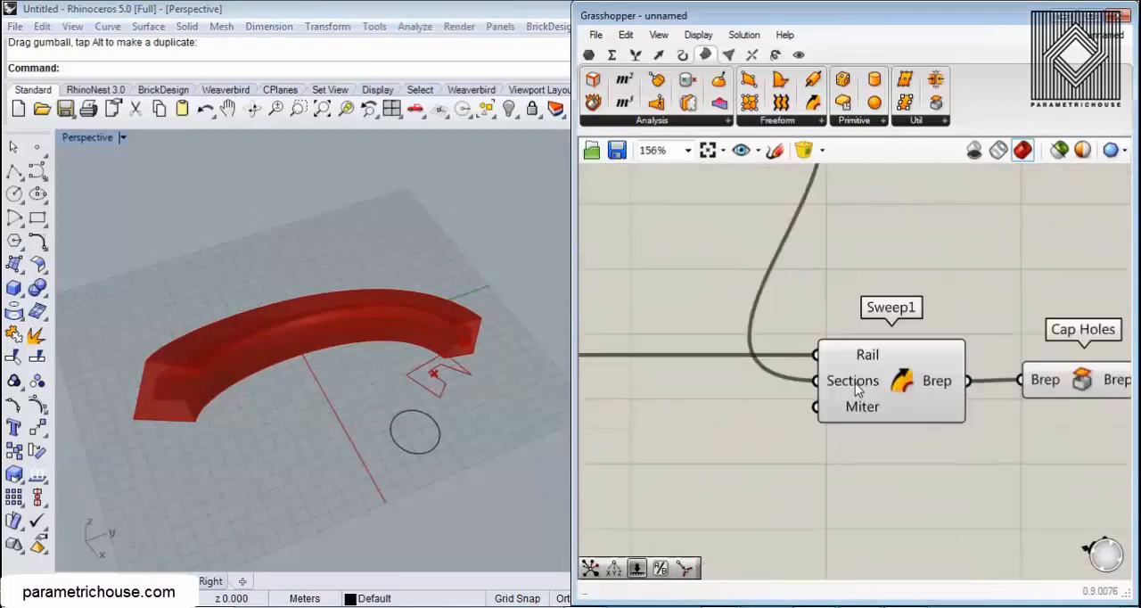
pyautogui.moveTo(829, 283)
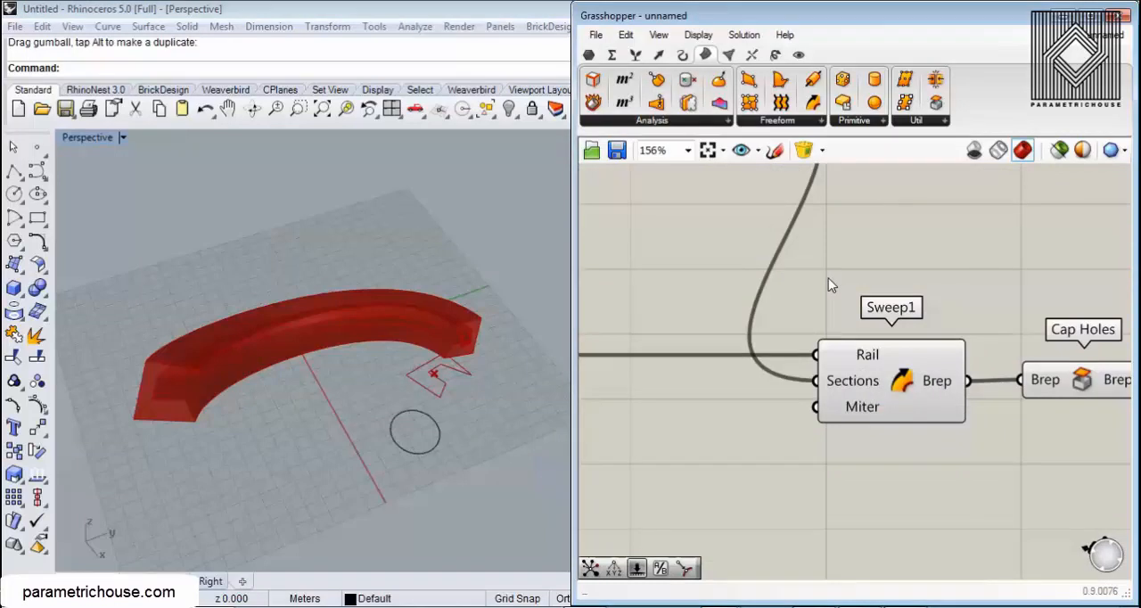
pyautogui.moveTo(820, 278)
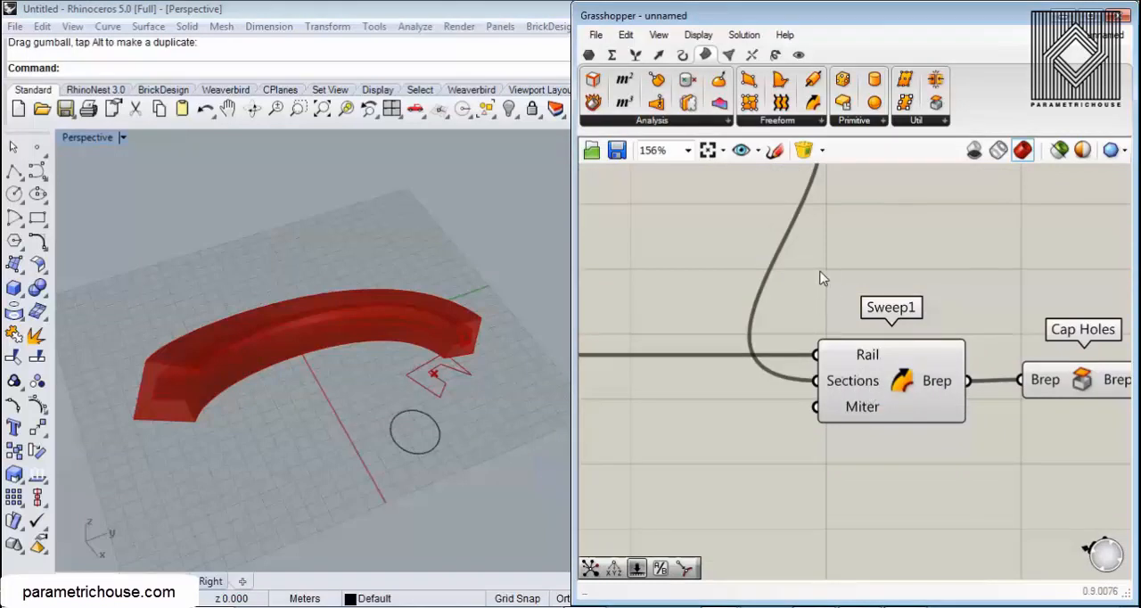
pyautogui.moveTo(786, 278)
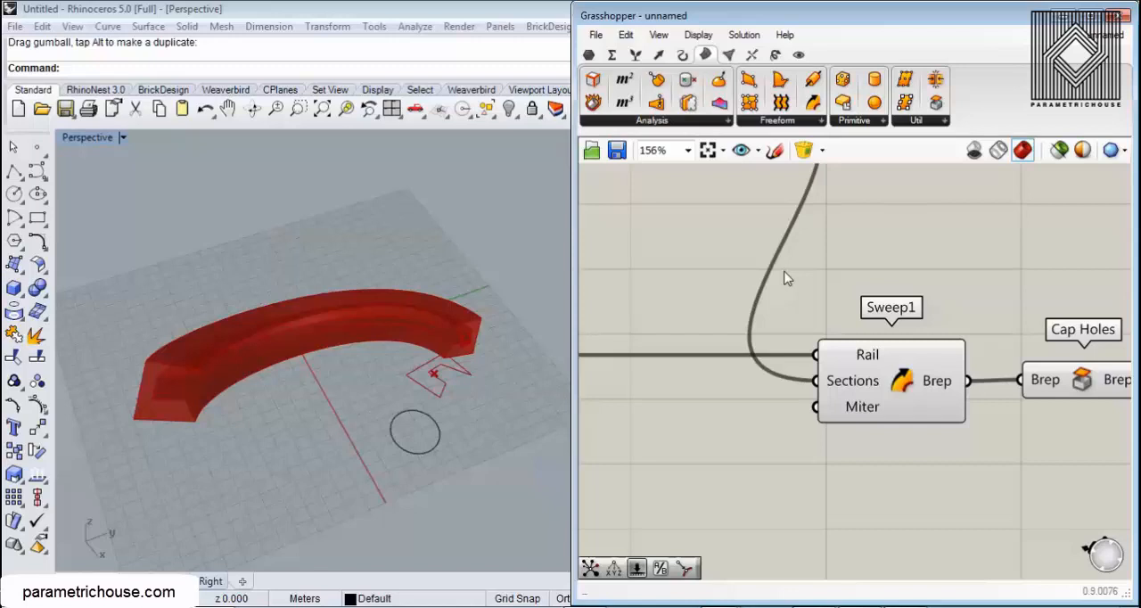
pyautogui.scroll(-3)
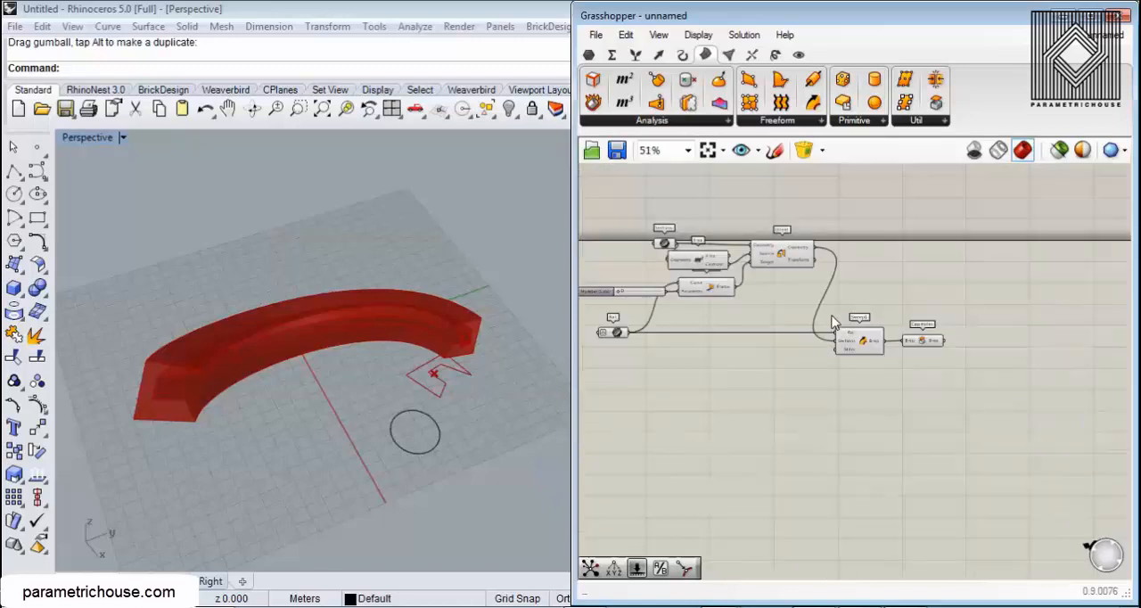
pyautogui.scroll(3)
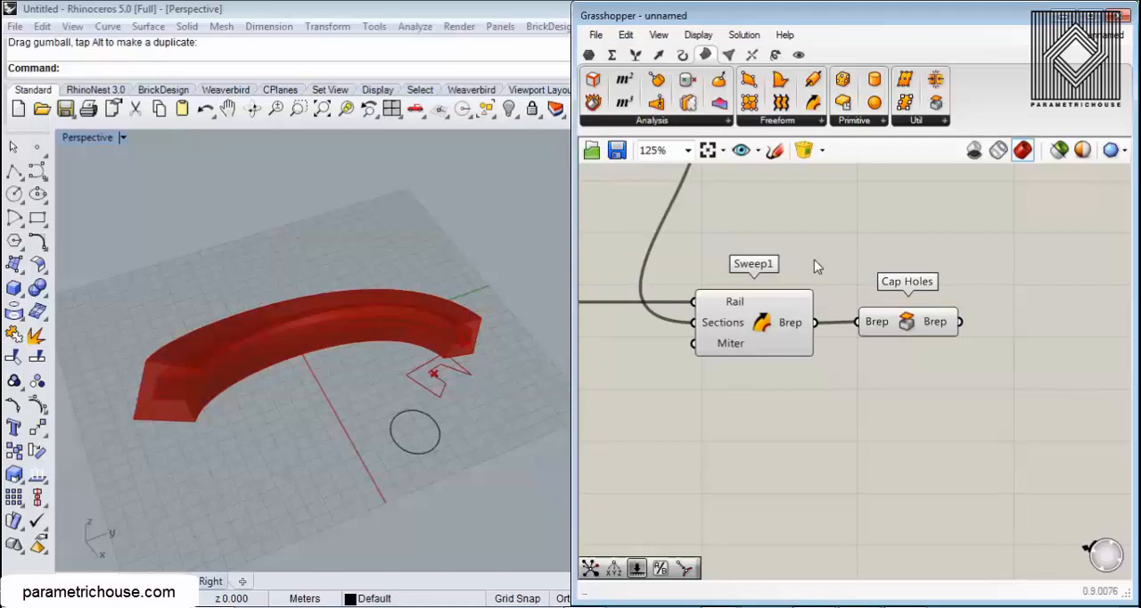
pyautogui.moveTo(784, 322)
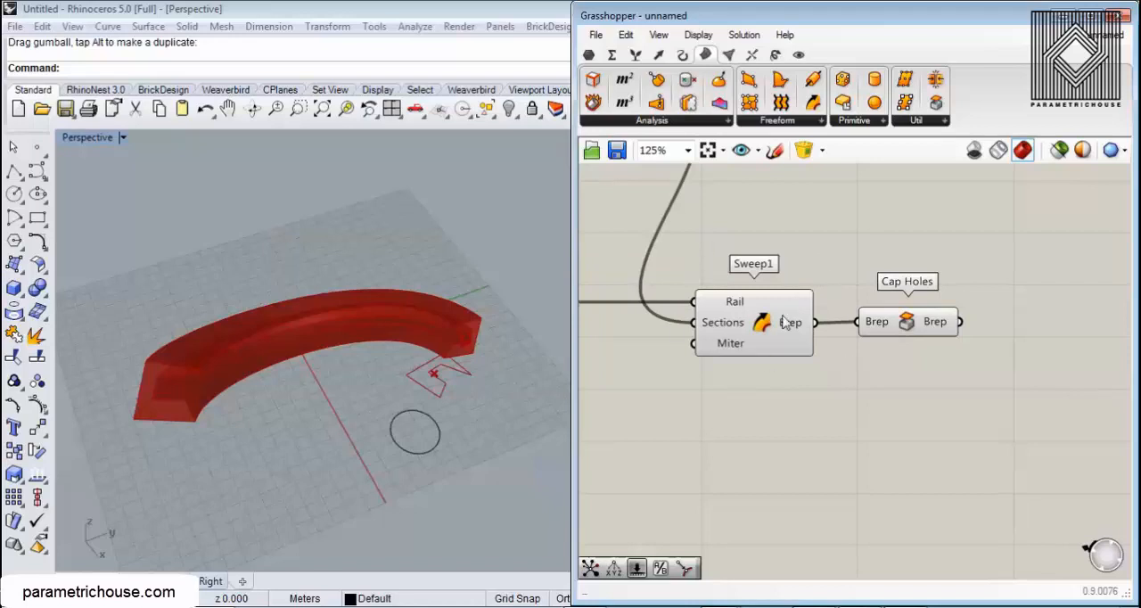